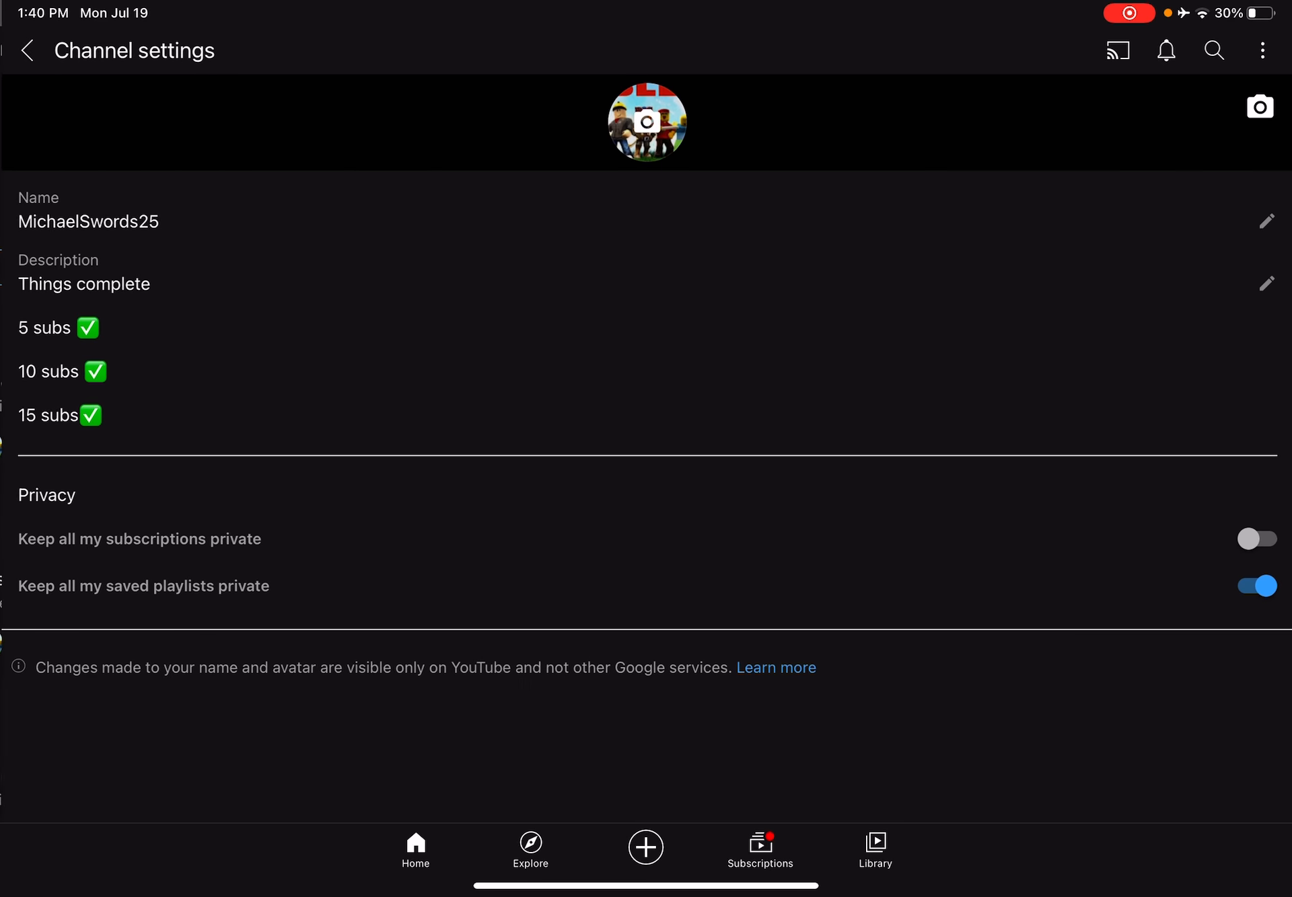
- Add a green ✅ after '50 subs' in the channel description and save it
click(1266, 283)
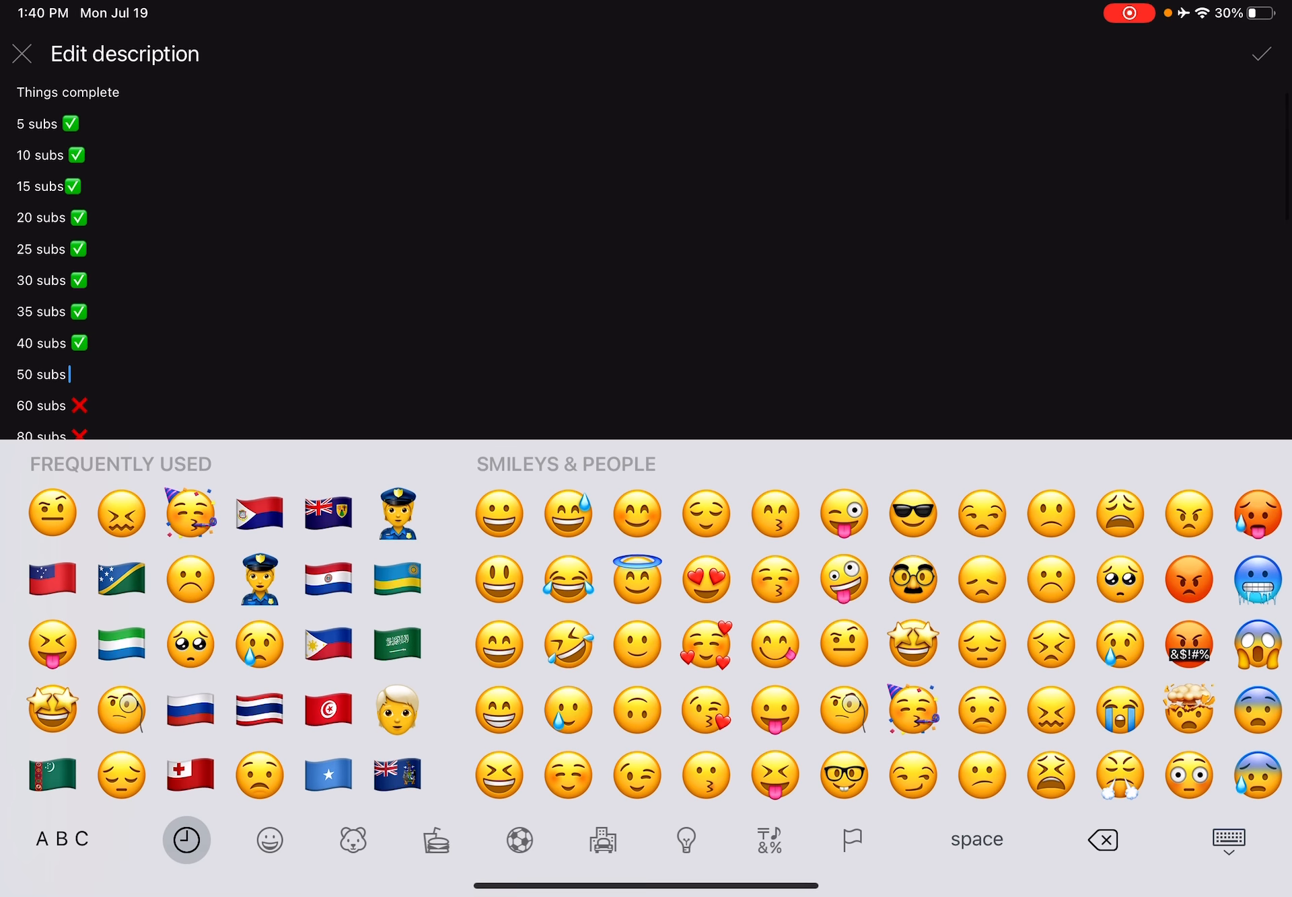
click(268, 839)
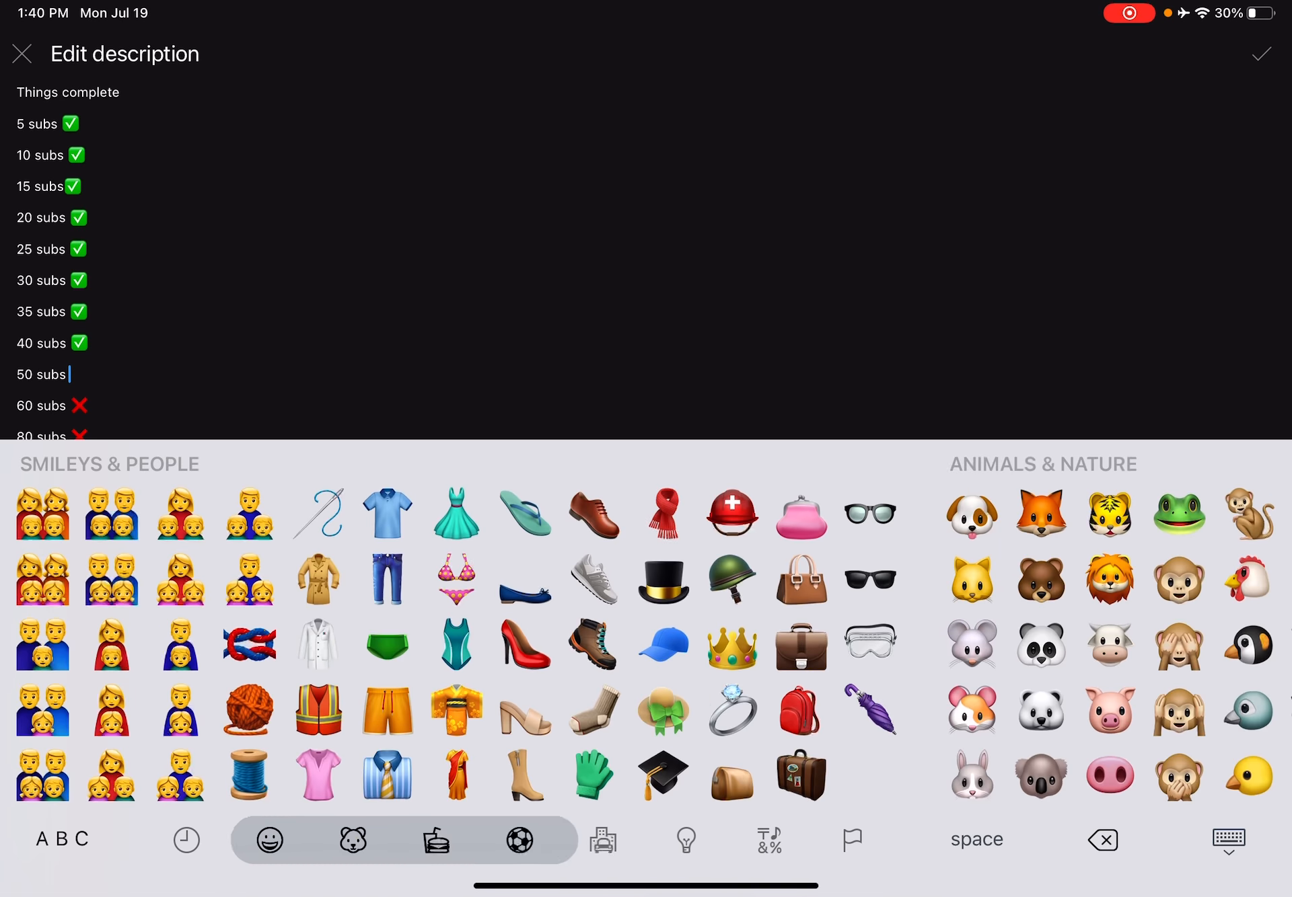
click(768, 840)
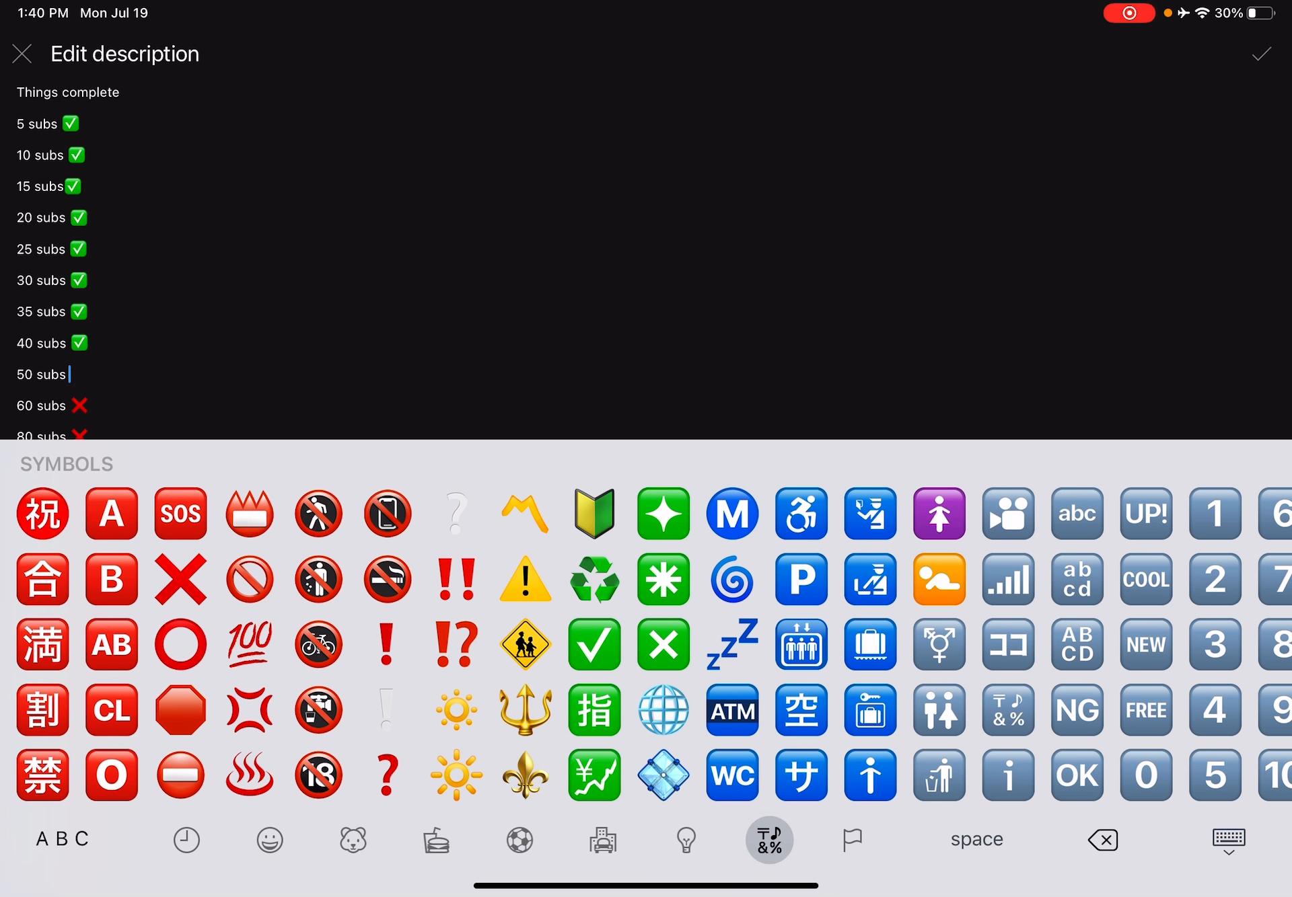
click(592, 644)
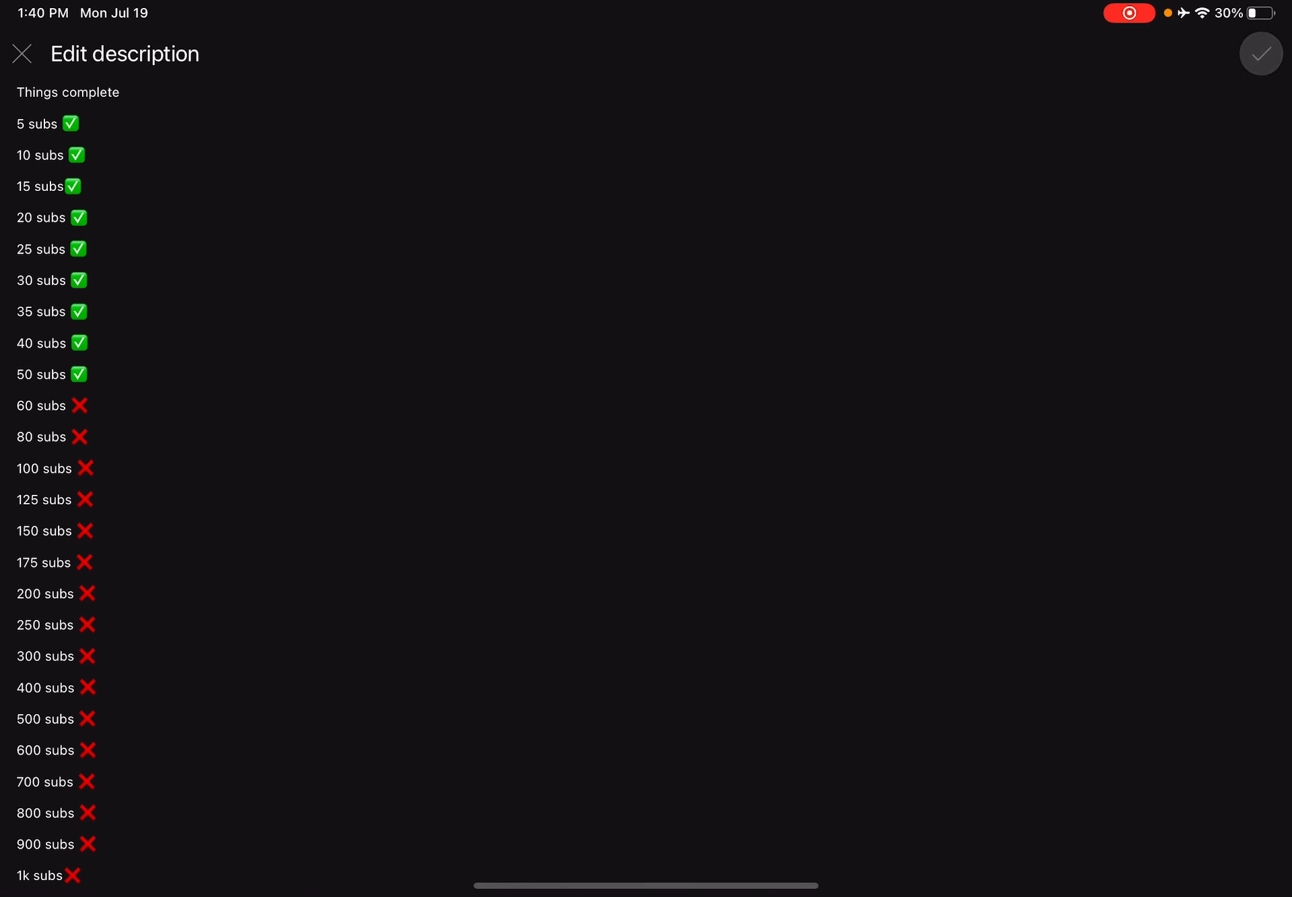
click(1259, 54)
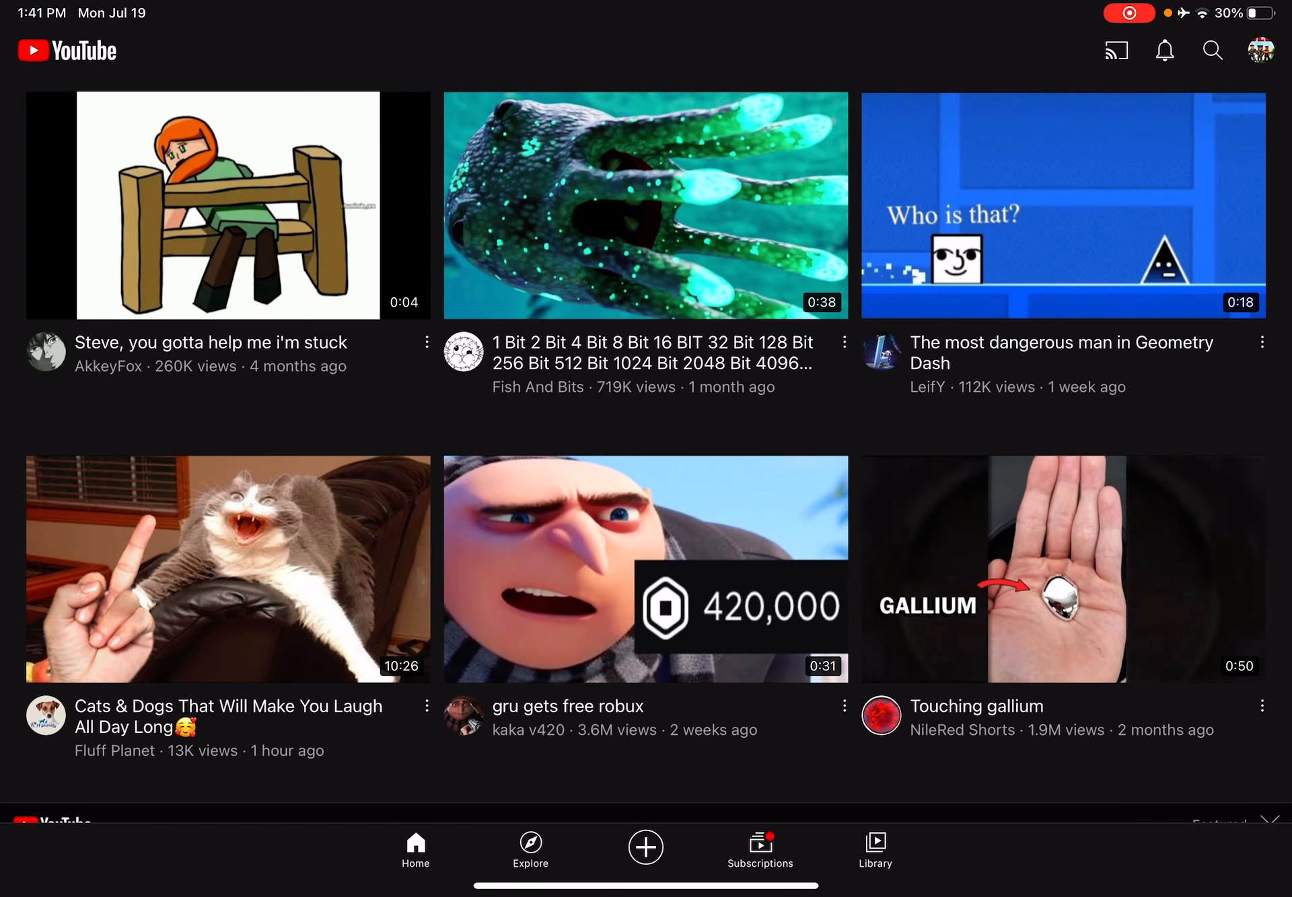
- Scroll through the Notifications list from the bell on the home feed
click(1164, 50)
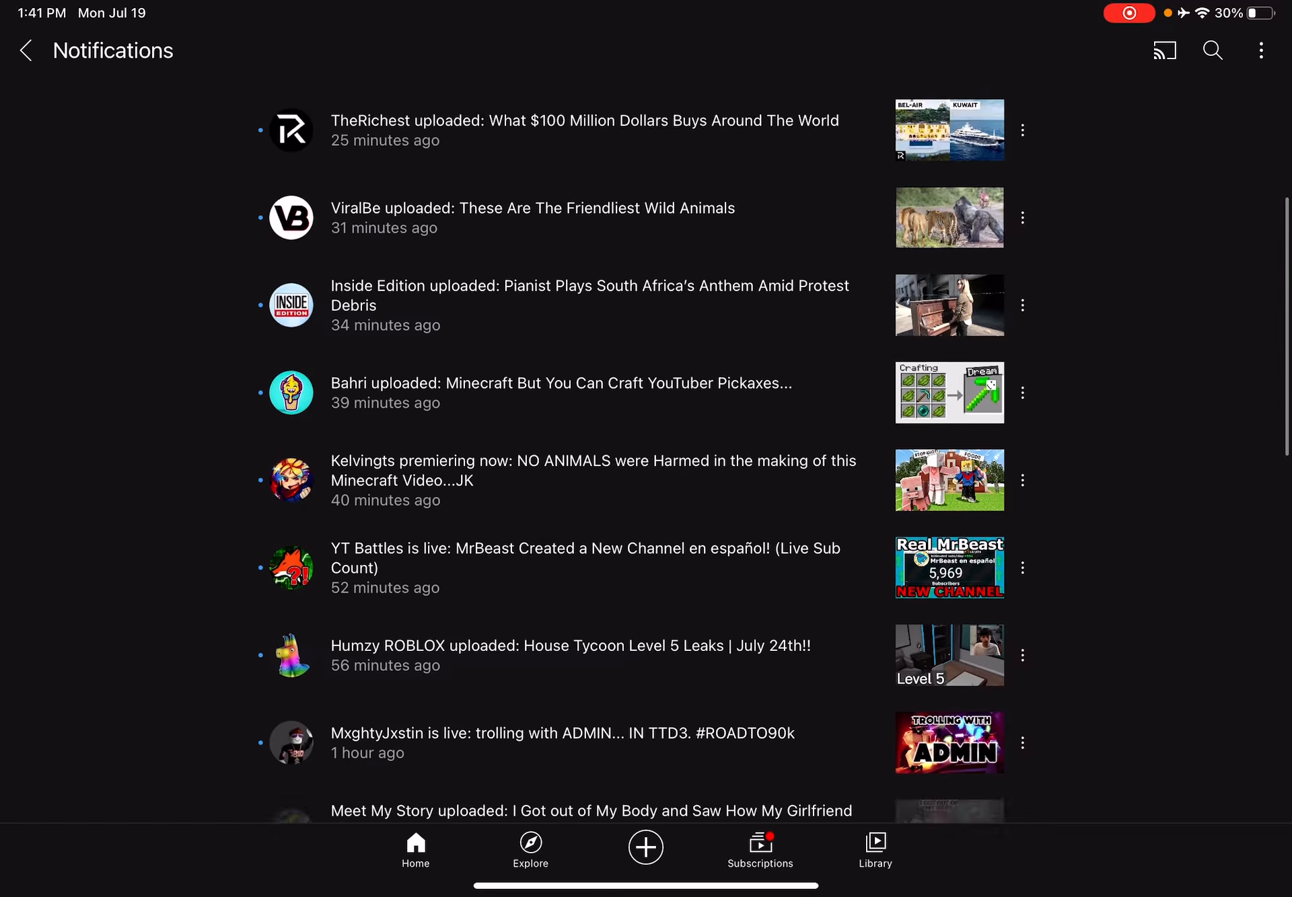
scroll(down, 3)
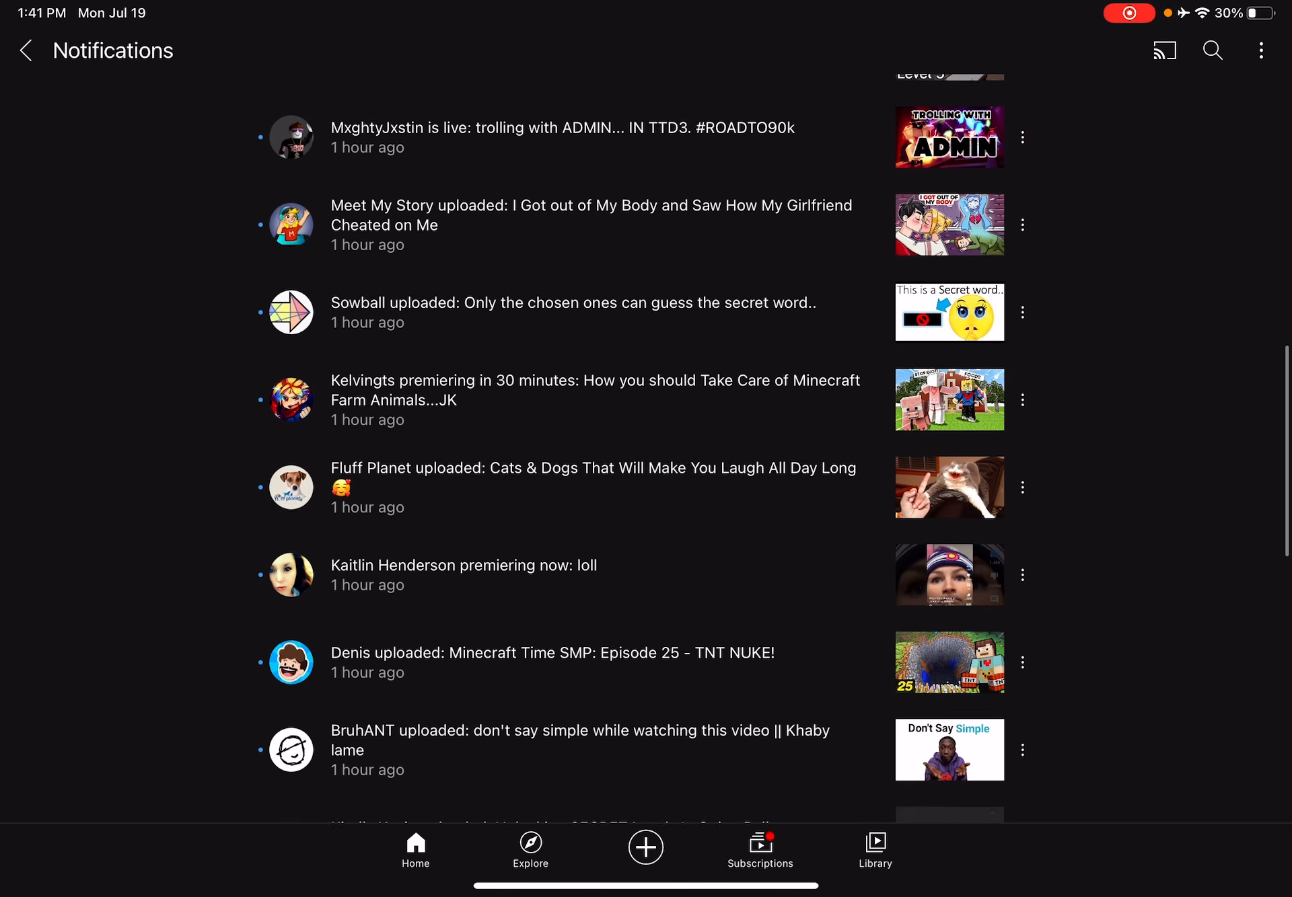
scroll(down, 3)
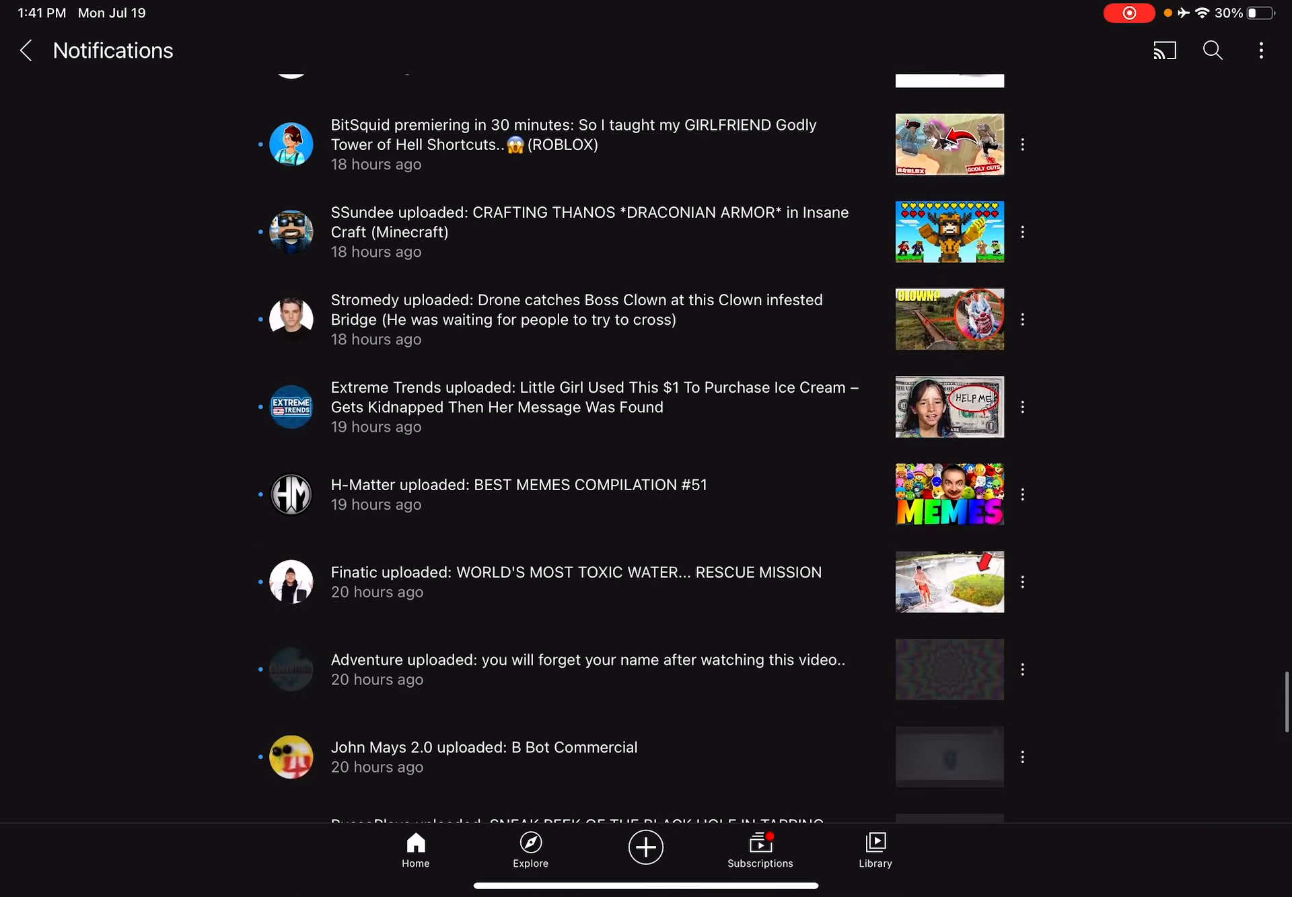
scroll(down, 3)
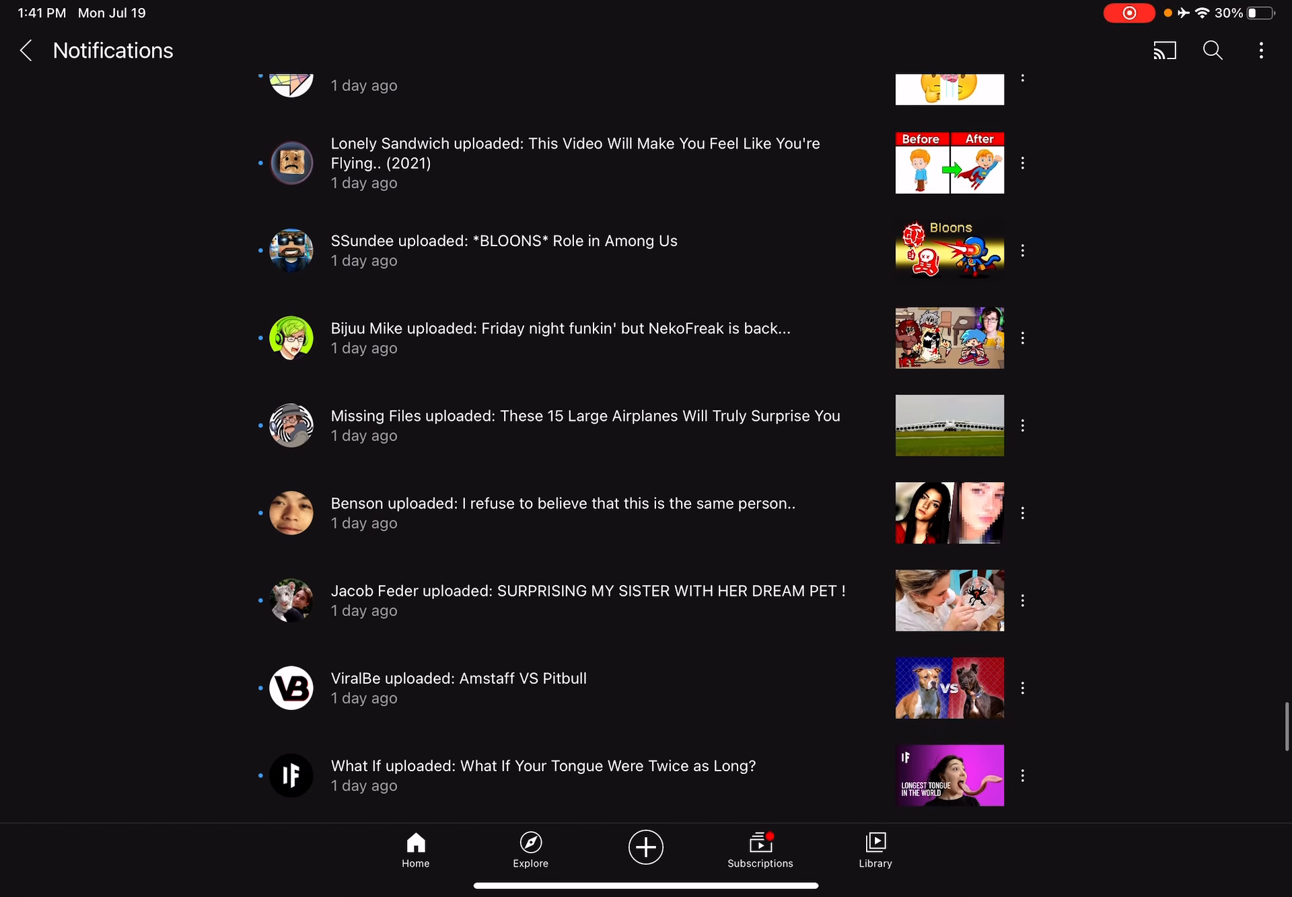
scroll(down, 3)
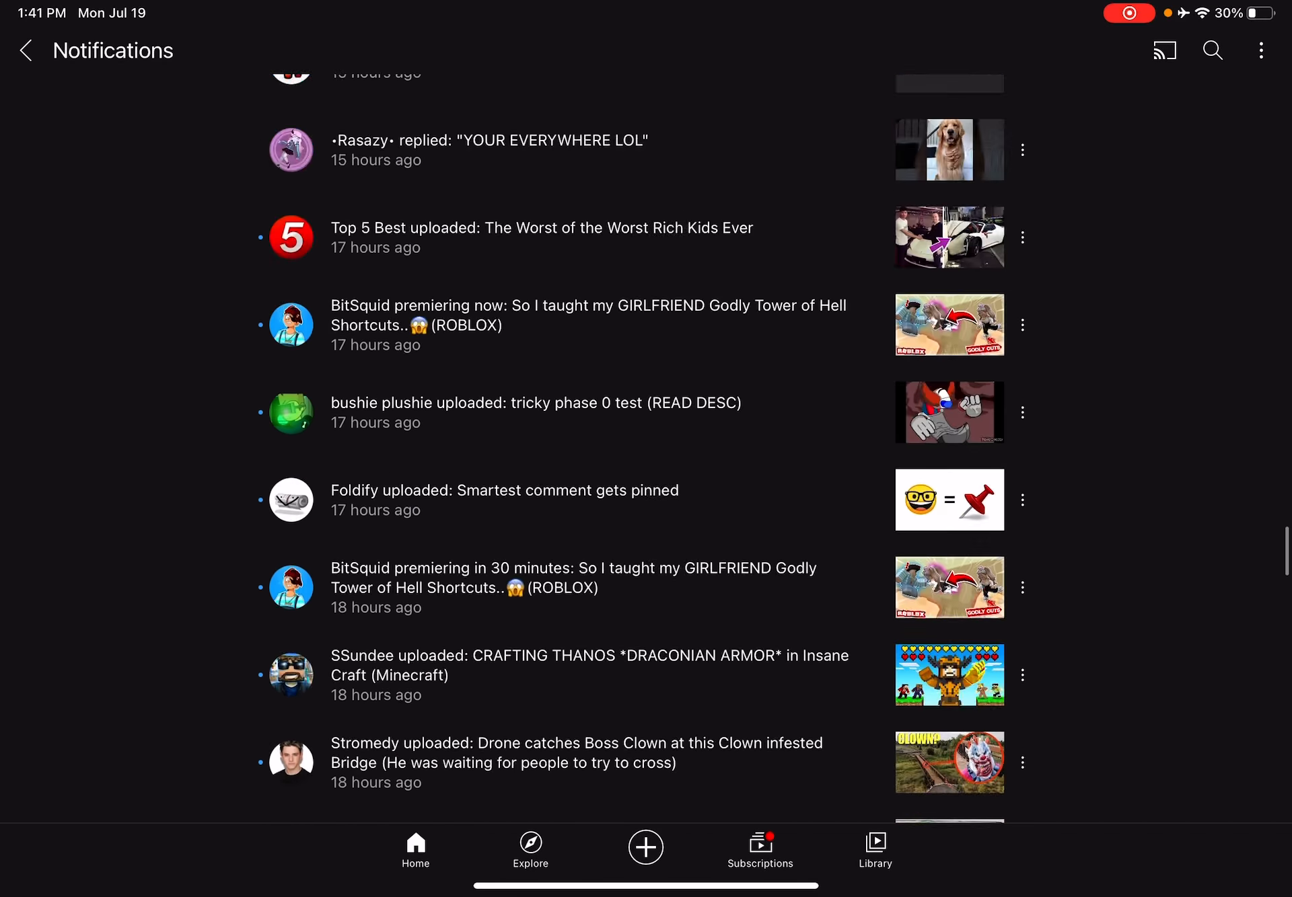
scroll(down, 3)
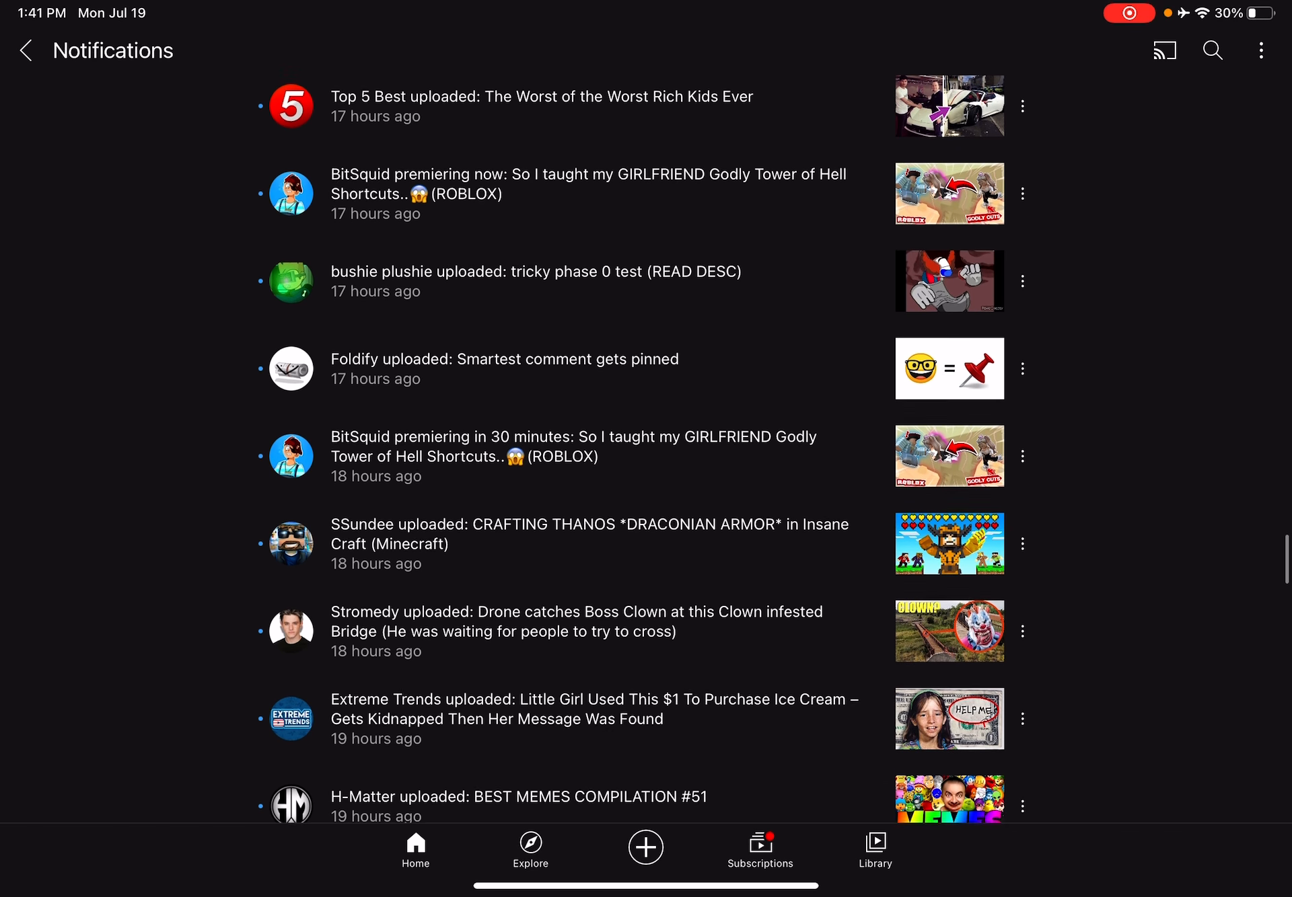
scroll(down, 3)
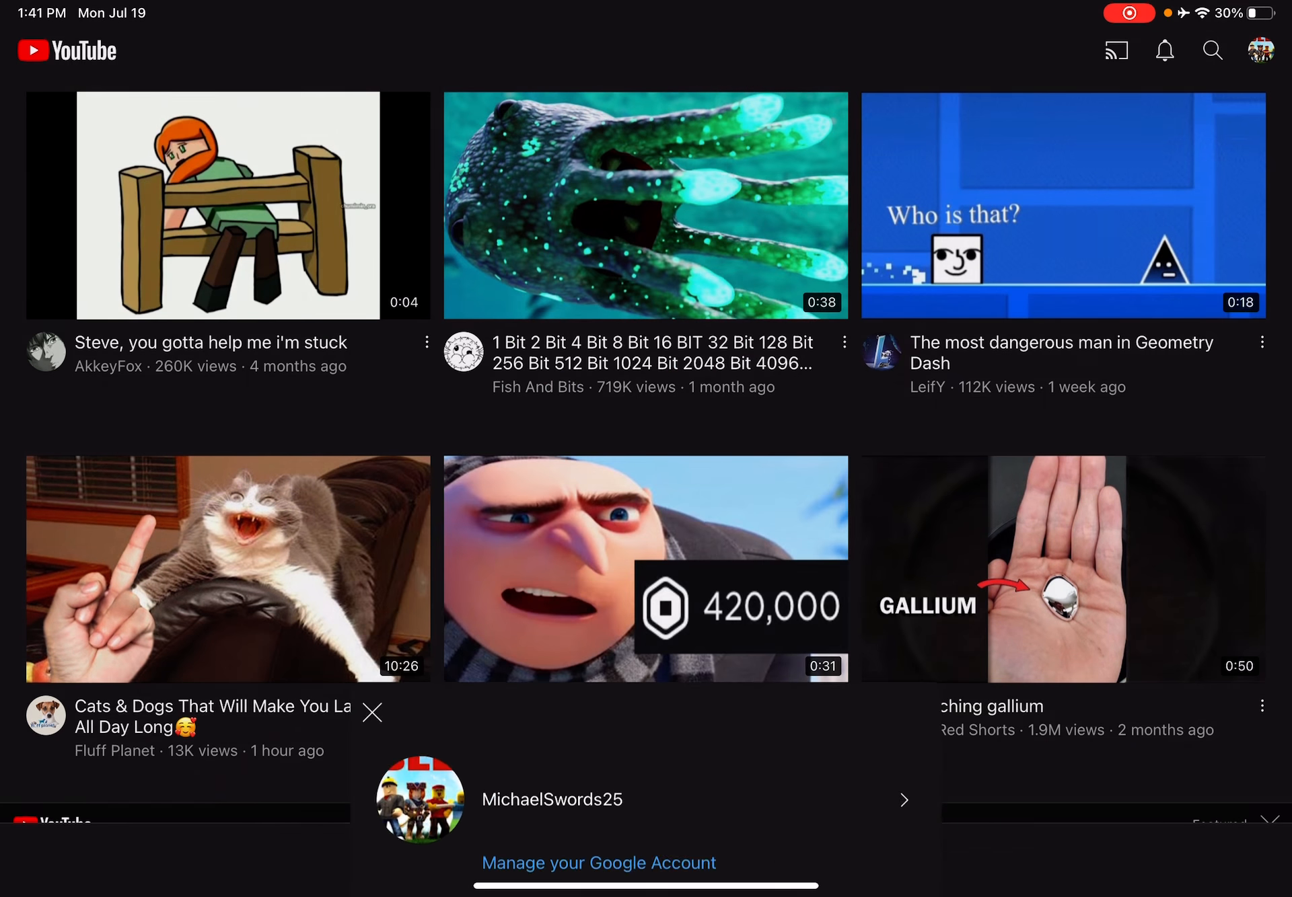
- Go to your own channel from the account sheet, view Videos, then the About details
click(552, 800)
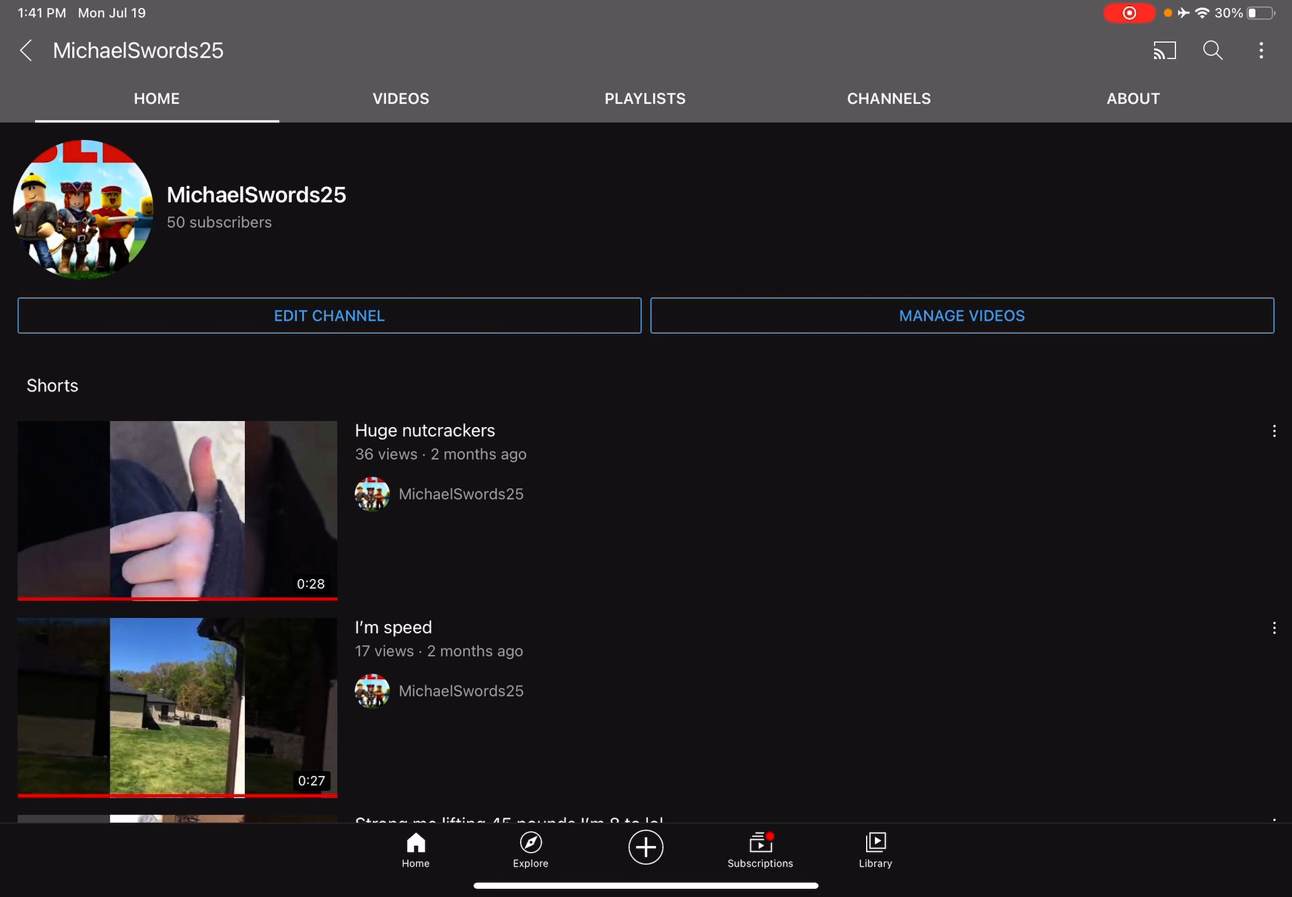
scroll(left, 3)
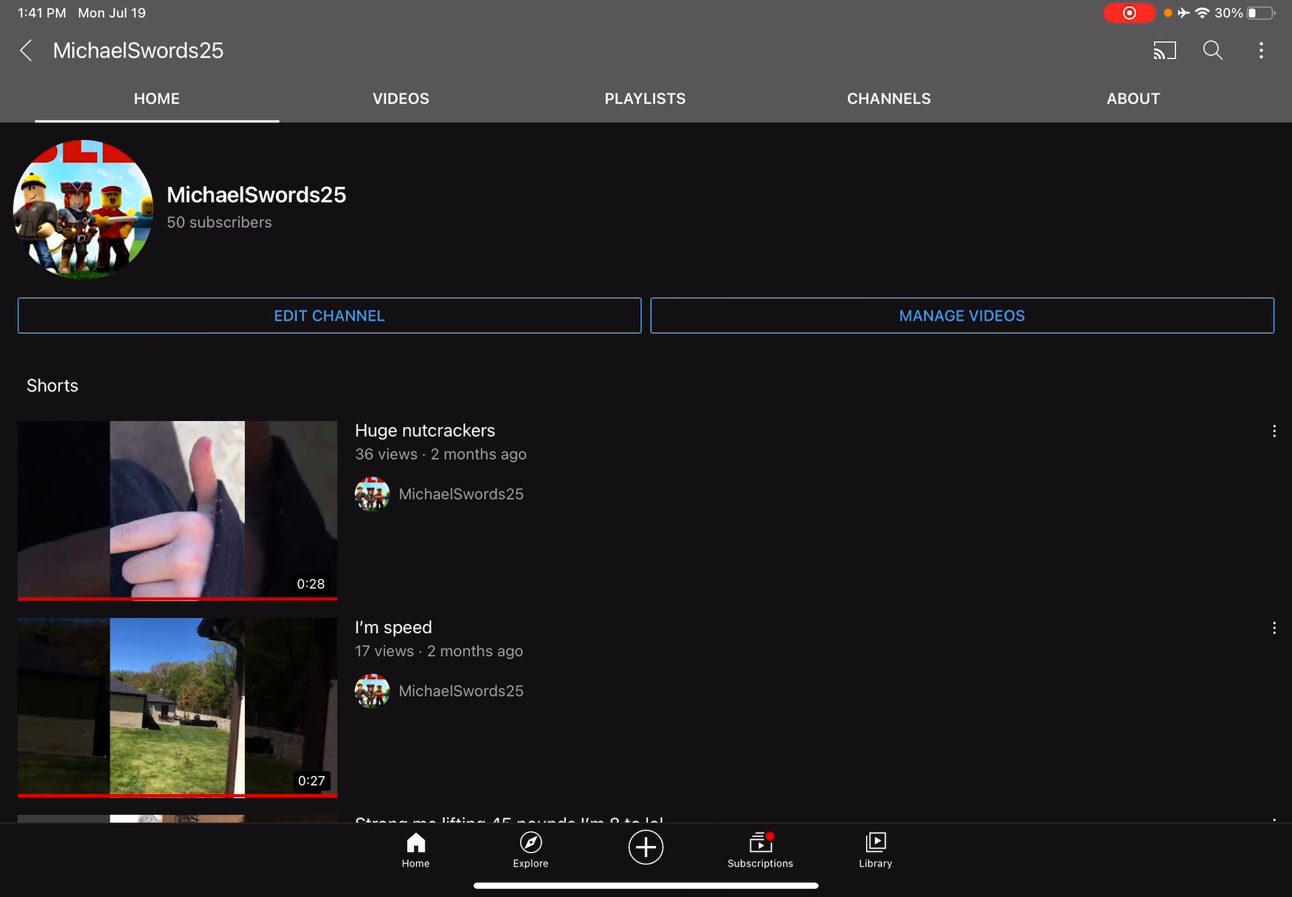
click(399, 98)
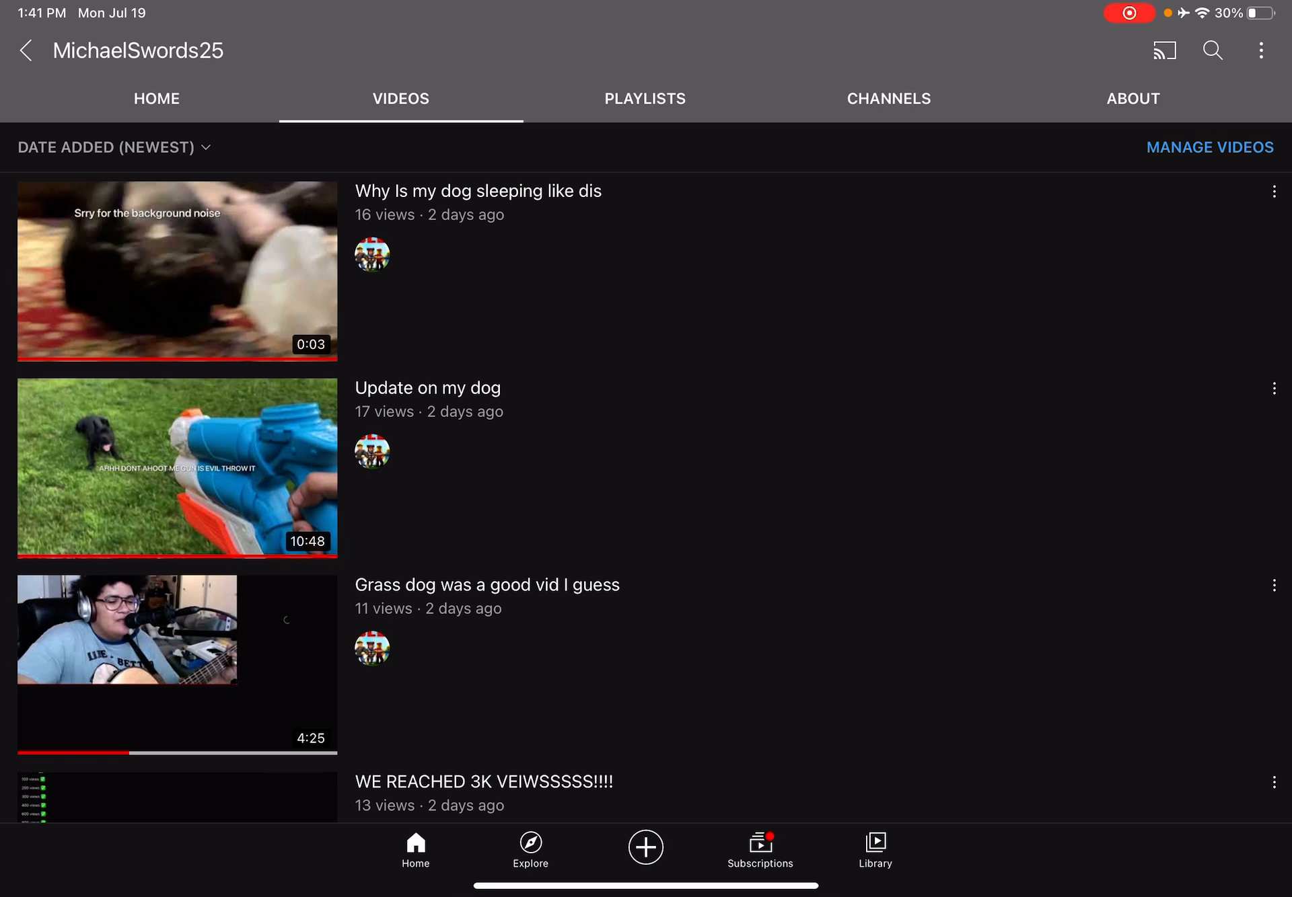
click(155, 98)
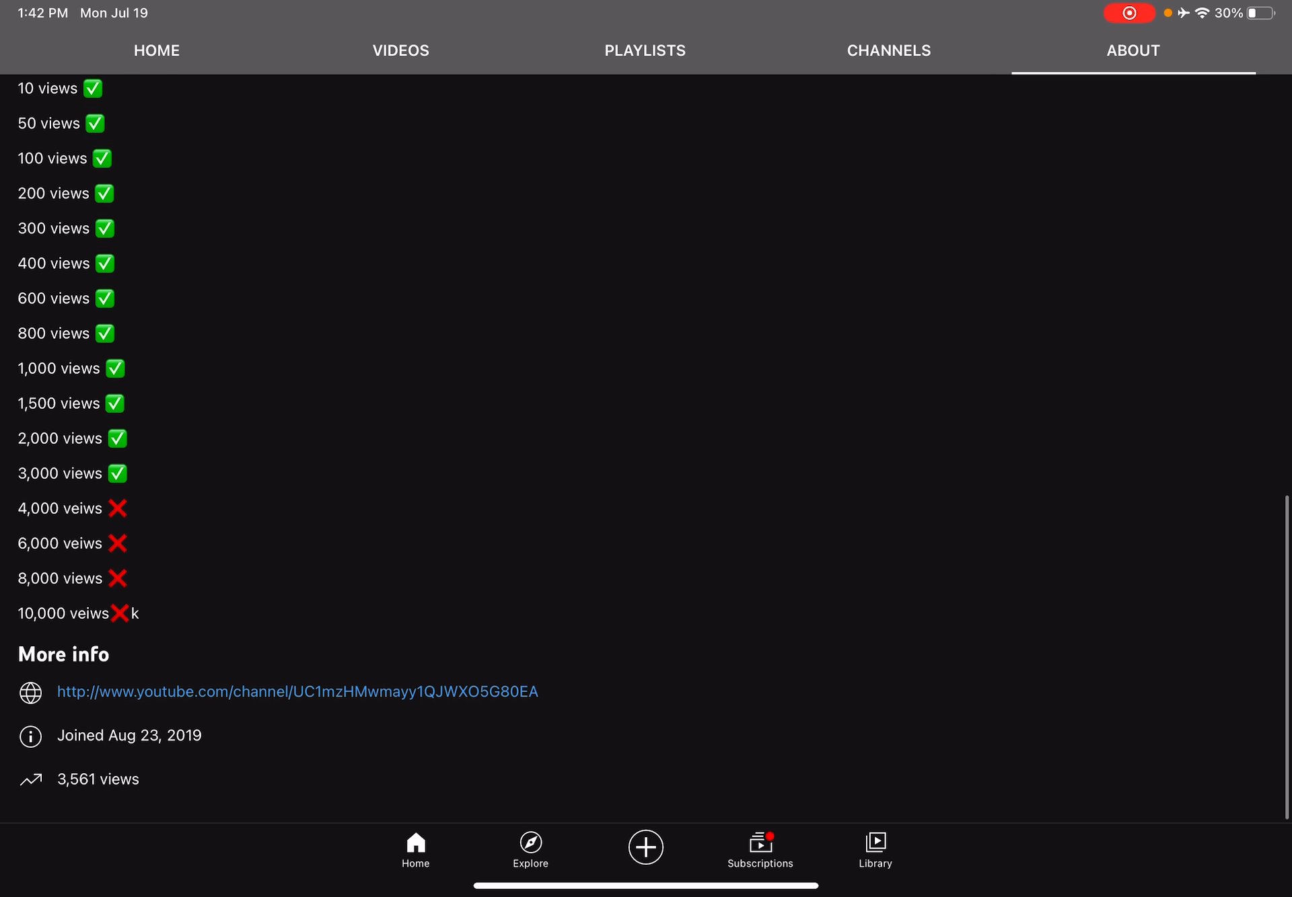
- Sort the channel's Videos list by Date added (oldest)
click(156, 51)
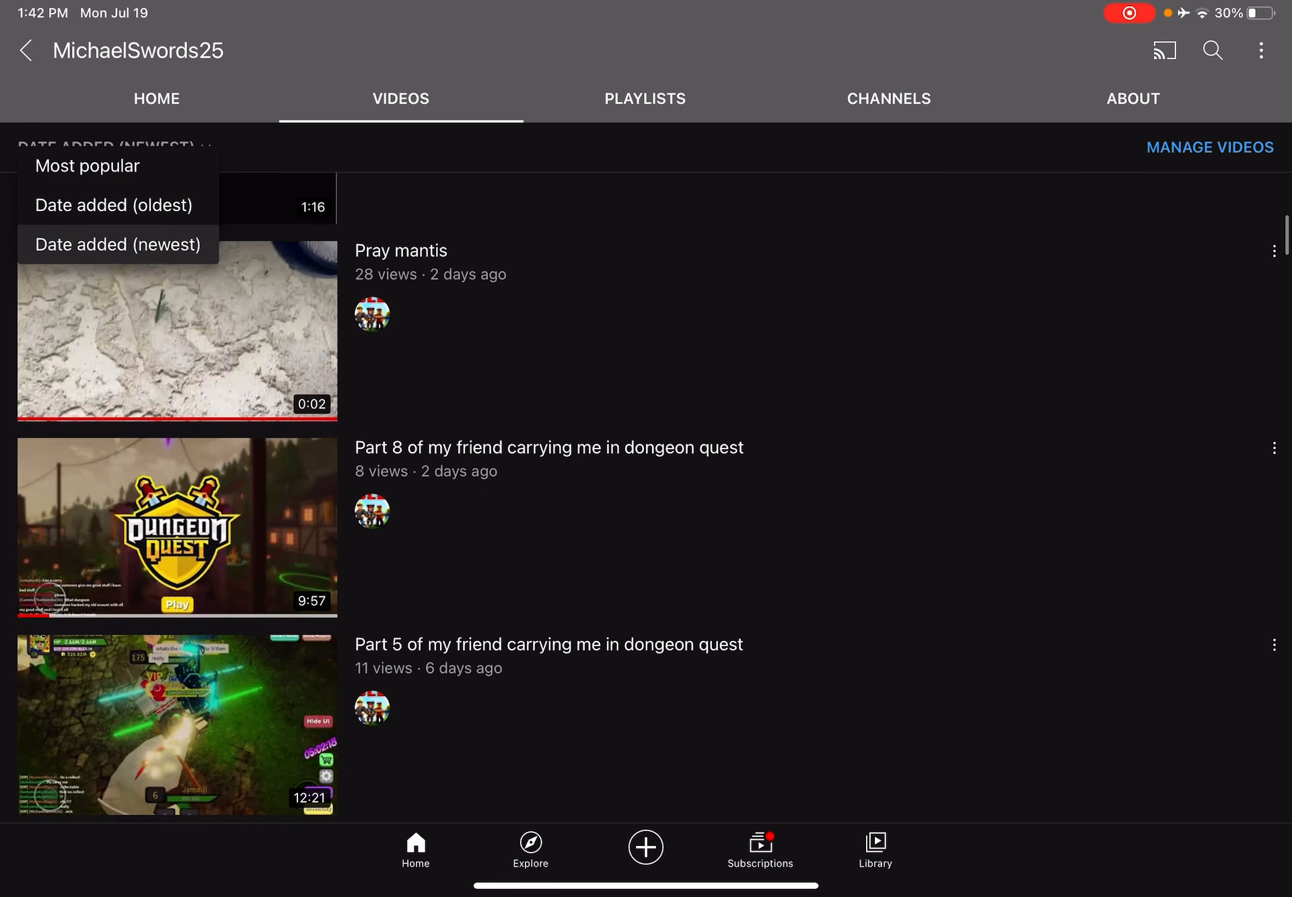
click(113, 205)
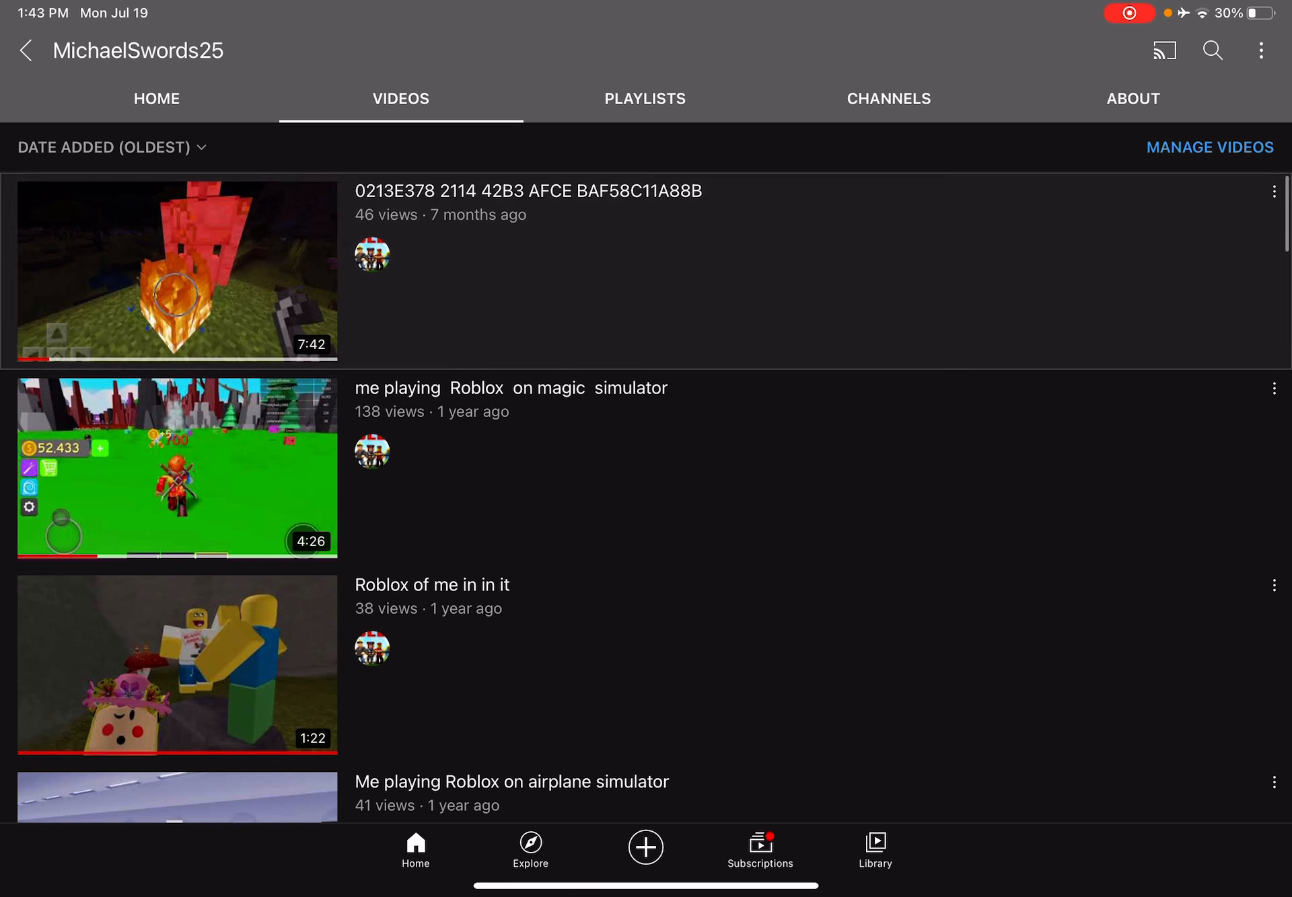
- Play the 7-month-old oldest video briefly and leave it minimized in the miniplayer
click(176, 271)
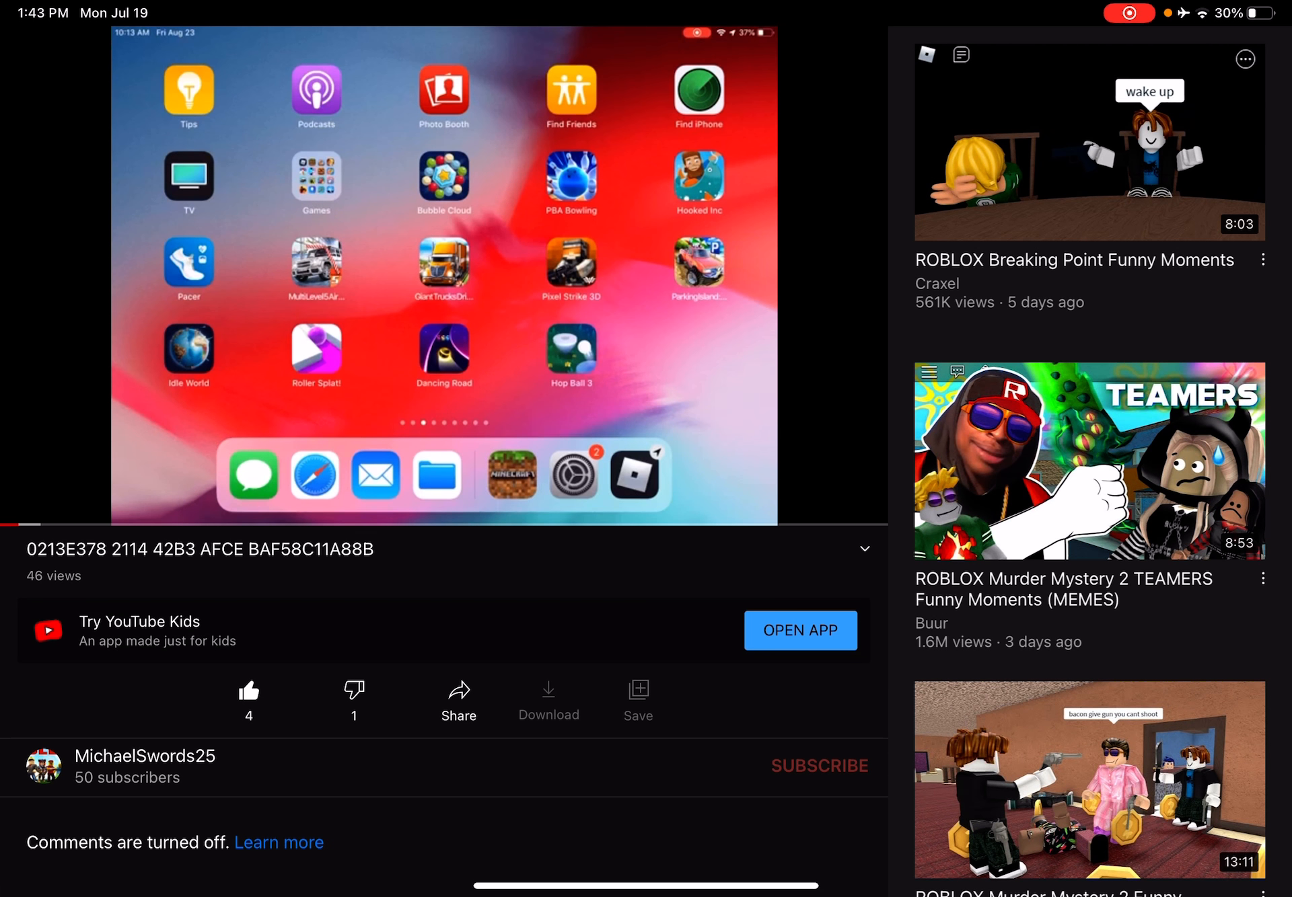
click(443, 272)
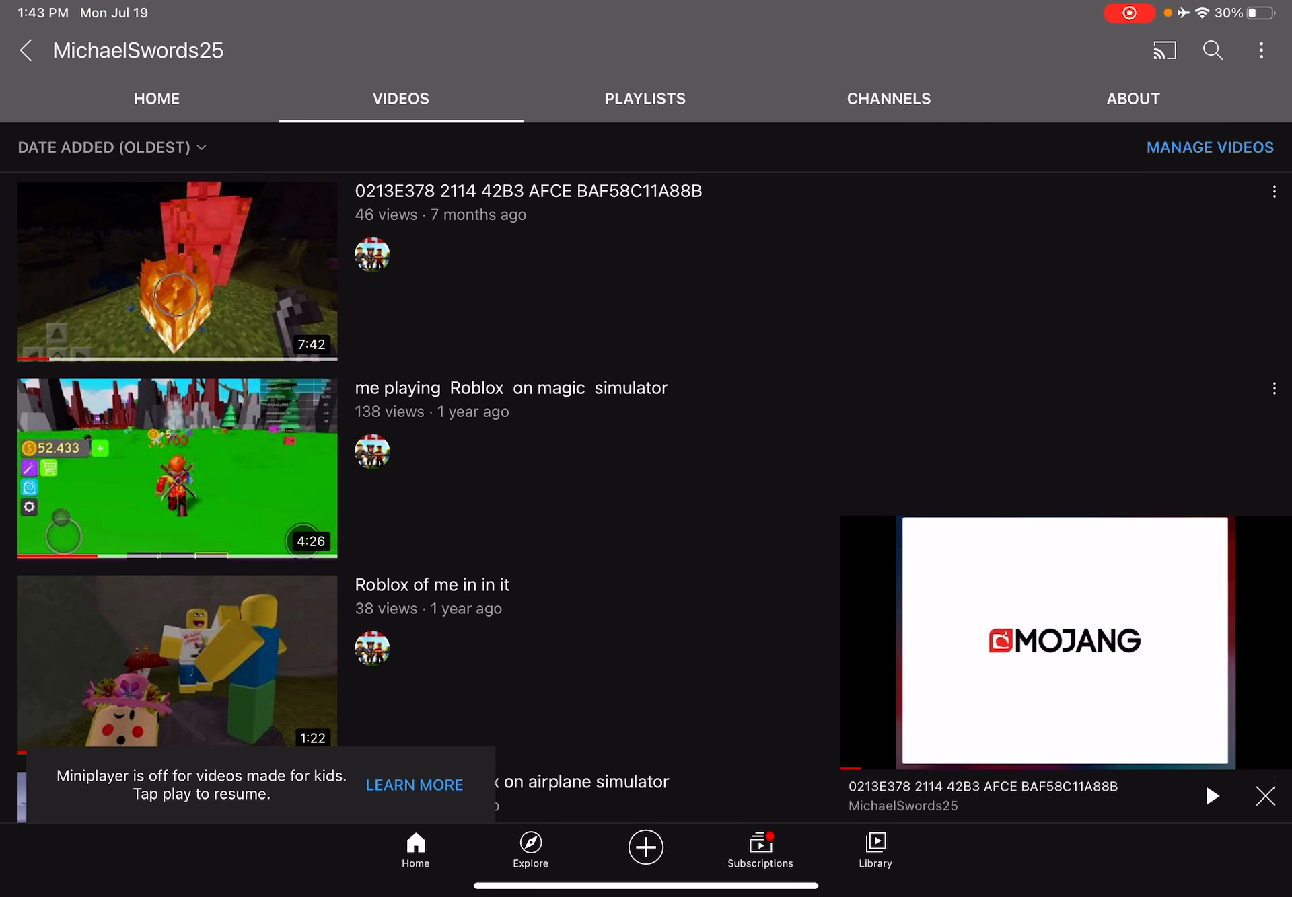
click(1065, 641)
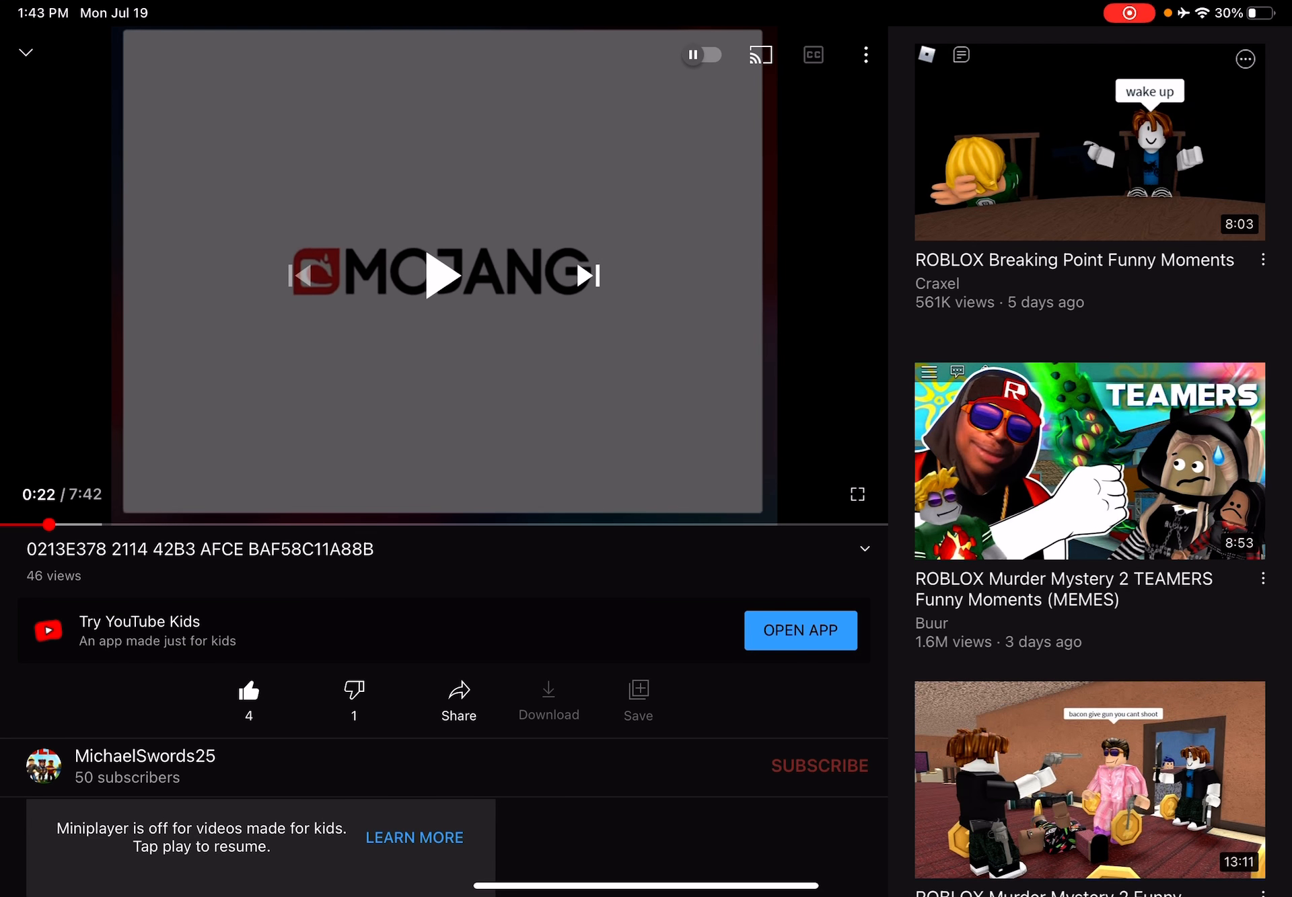
click(442, 274)
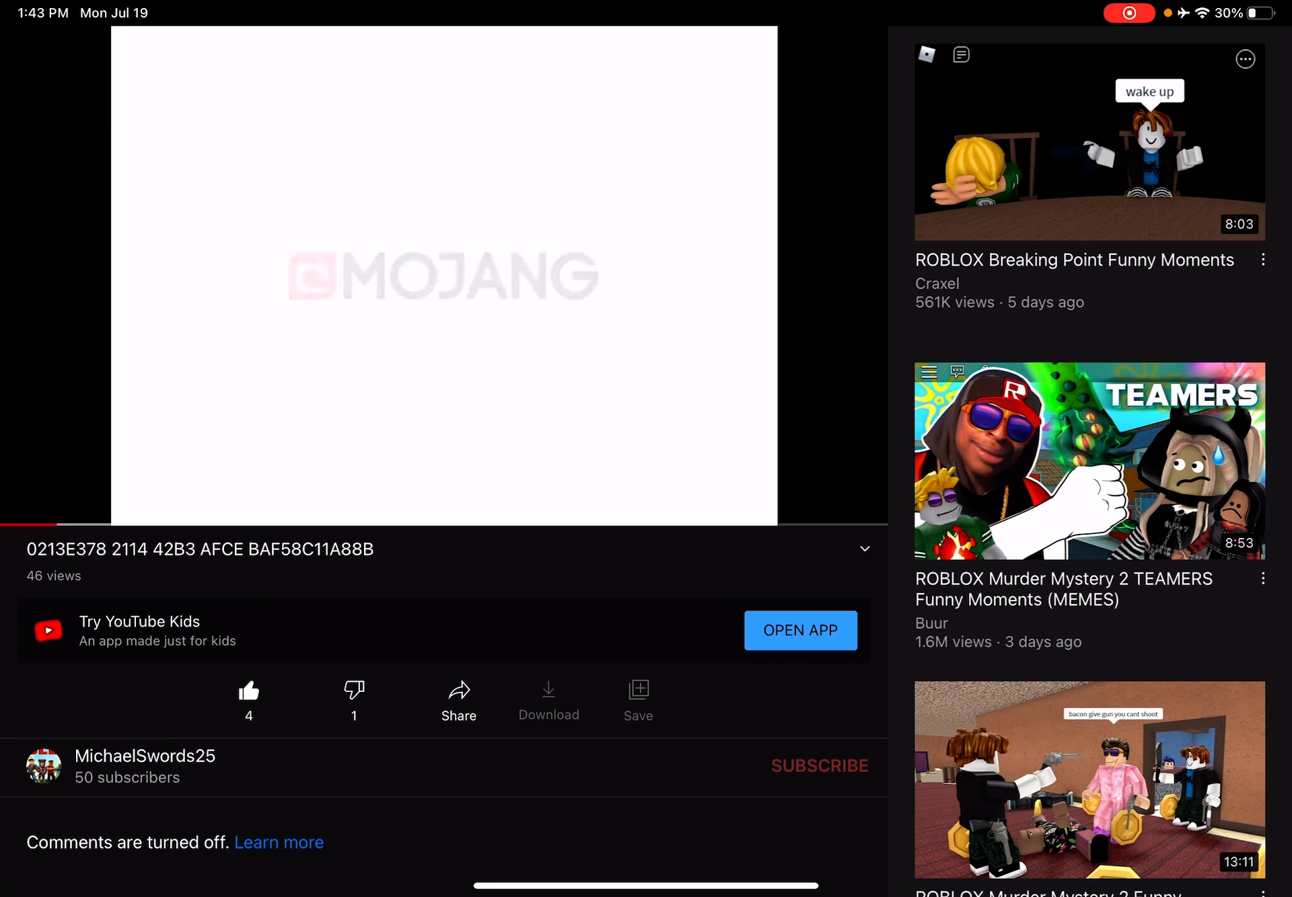
click(145, 756)
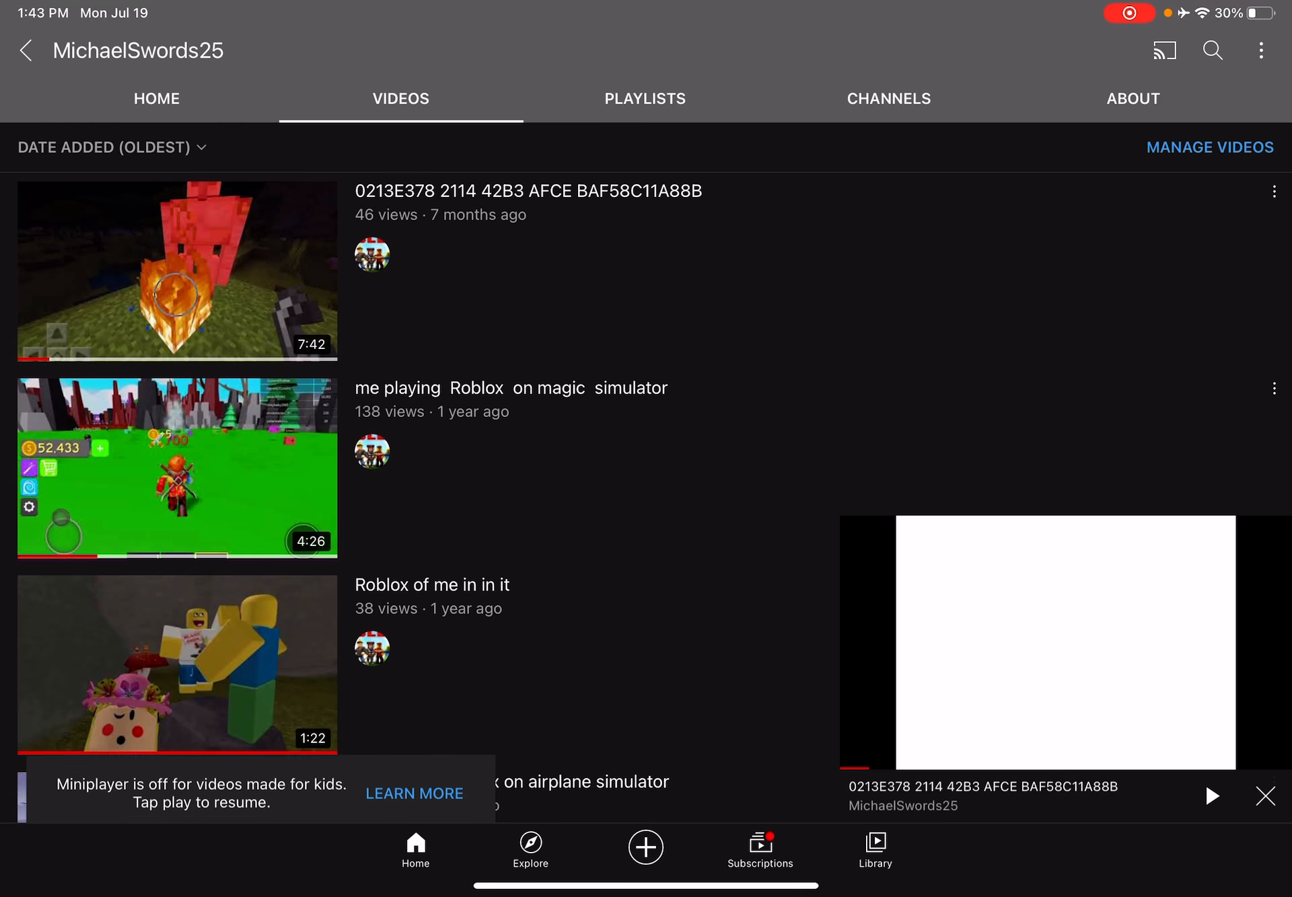
click(1270, 193)
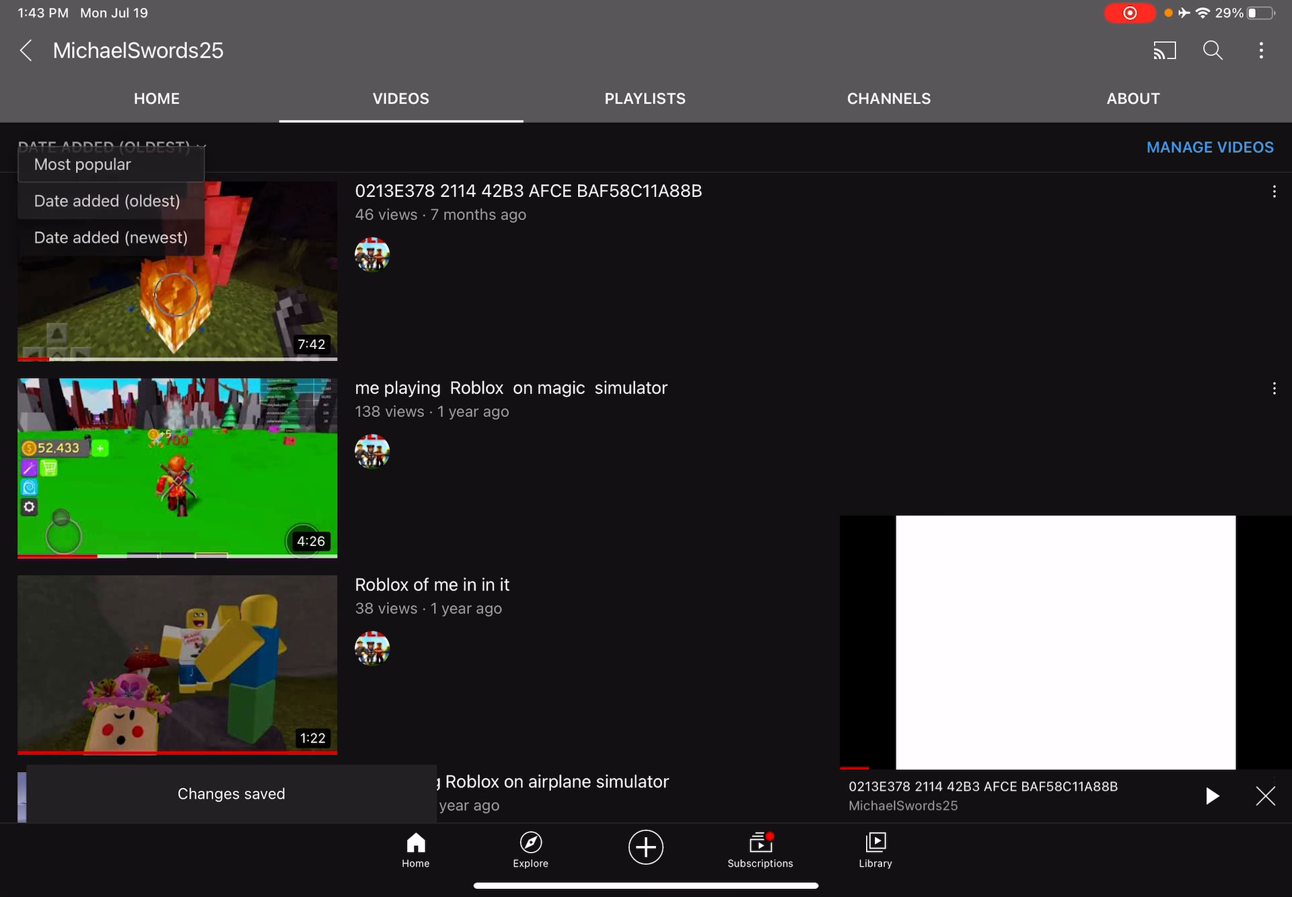
- Sort by Most popular, play Grass frog, read the repeated-E comment's reply, then minimize it
click(81, 164)
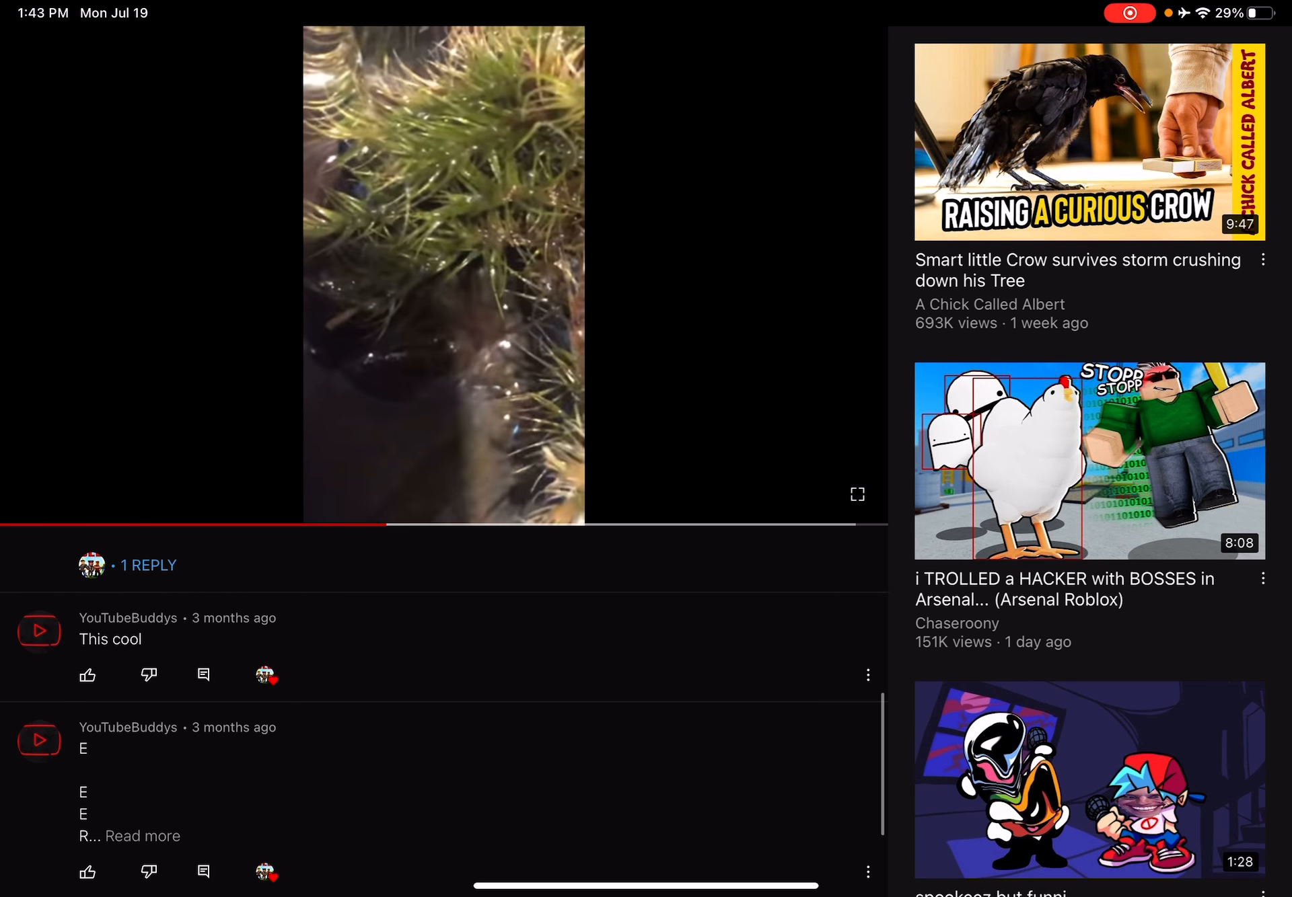
click(146, 566)
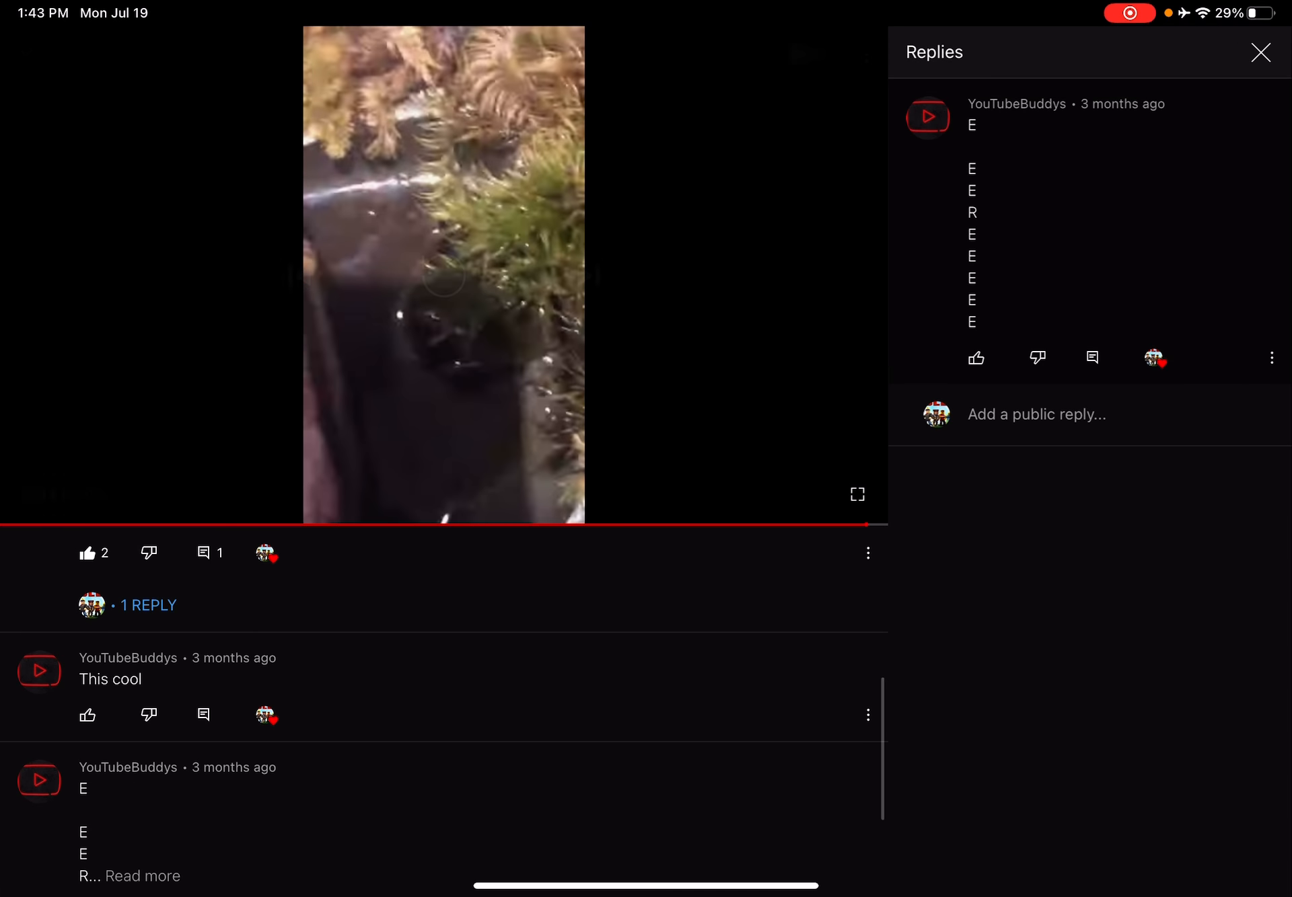
click(1260, 52)
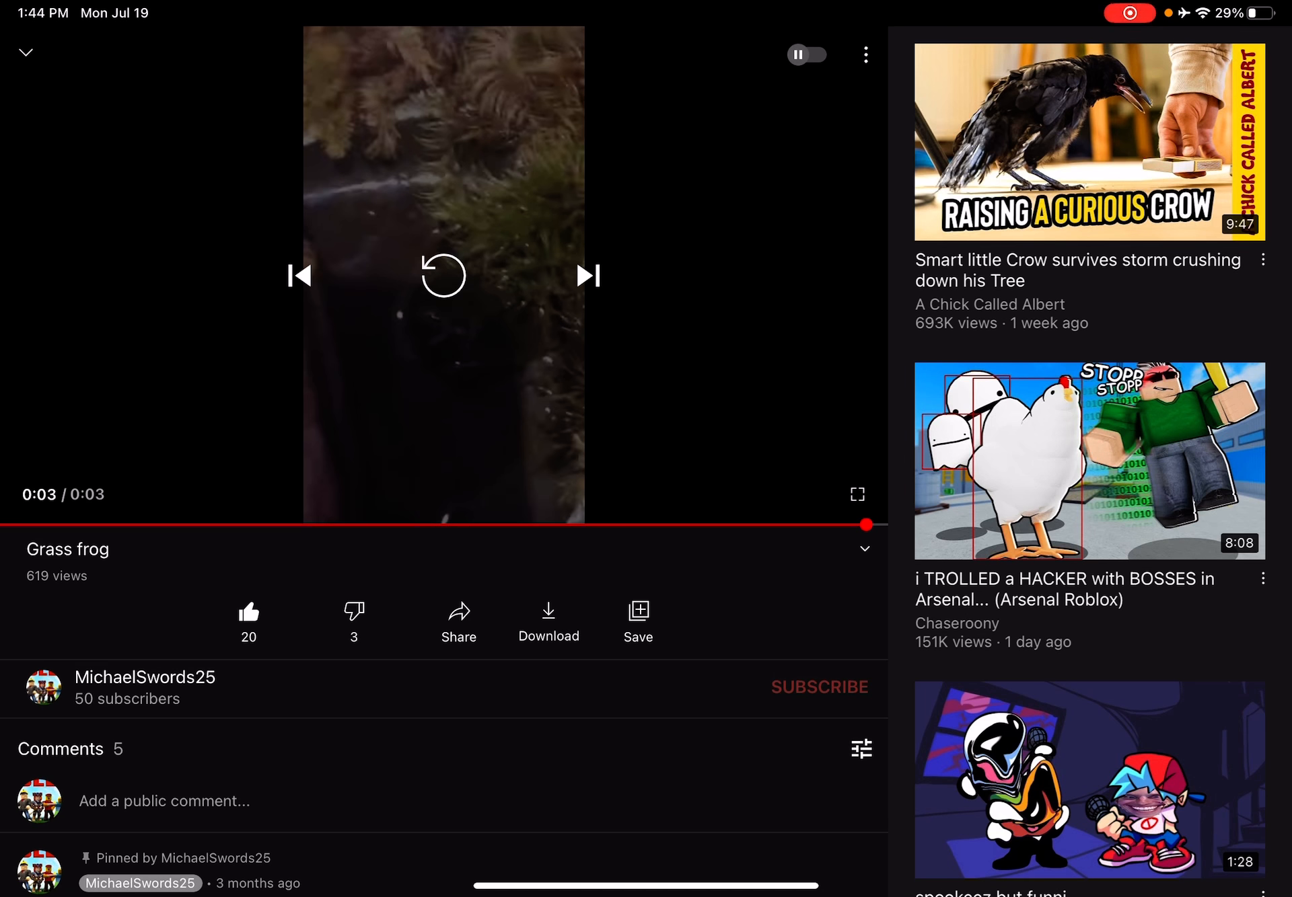
click(144, 677)
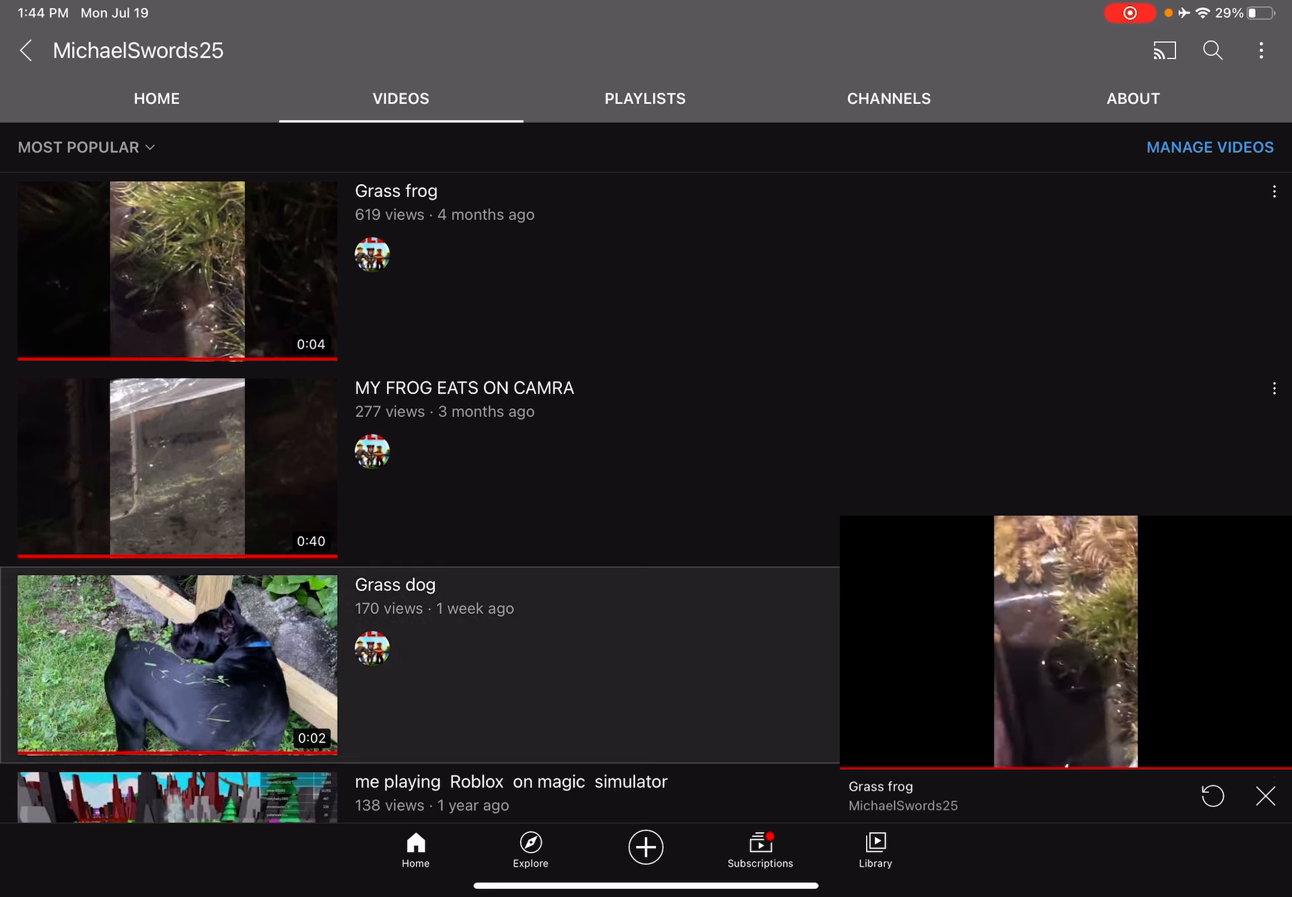
- Dismiss the miniplayer, play 'Me playing roblox on lifting simulater' partway, then leave it
click(175, 665)
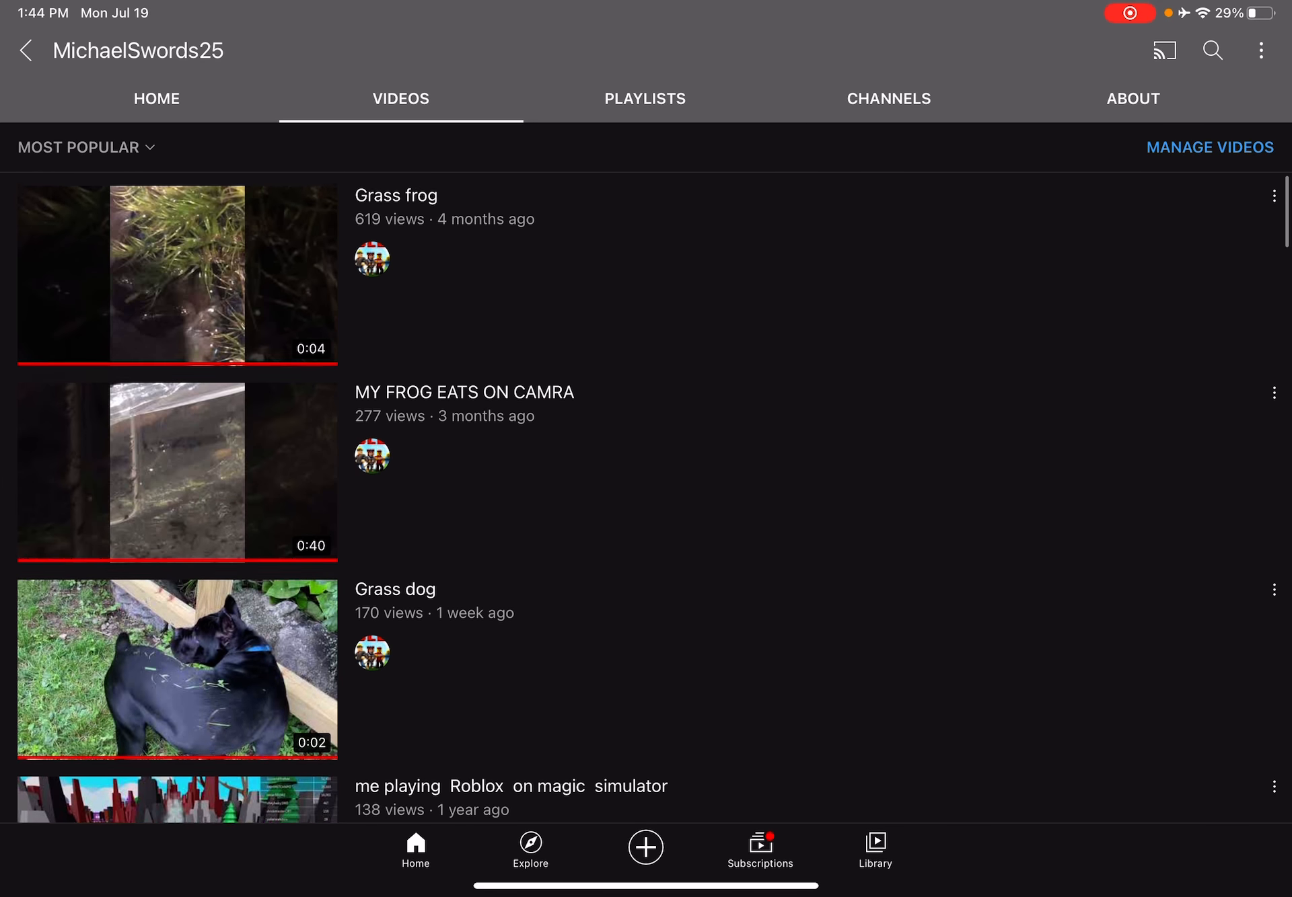
scroll(down, 3)
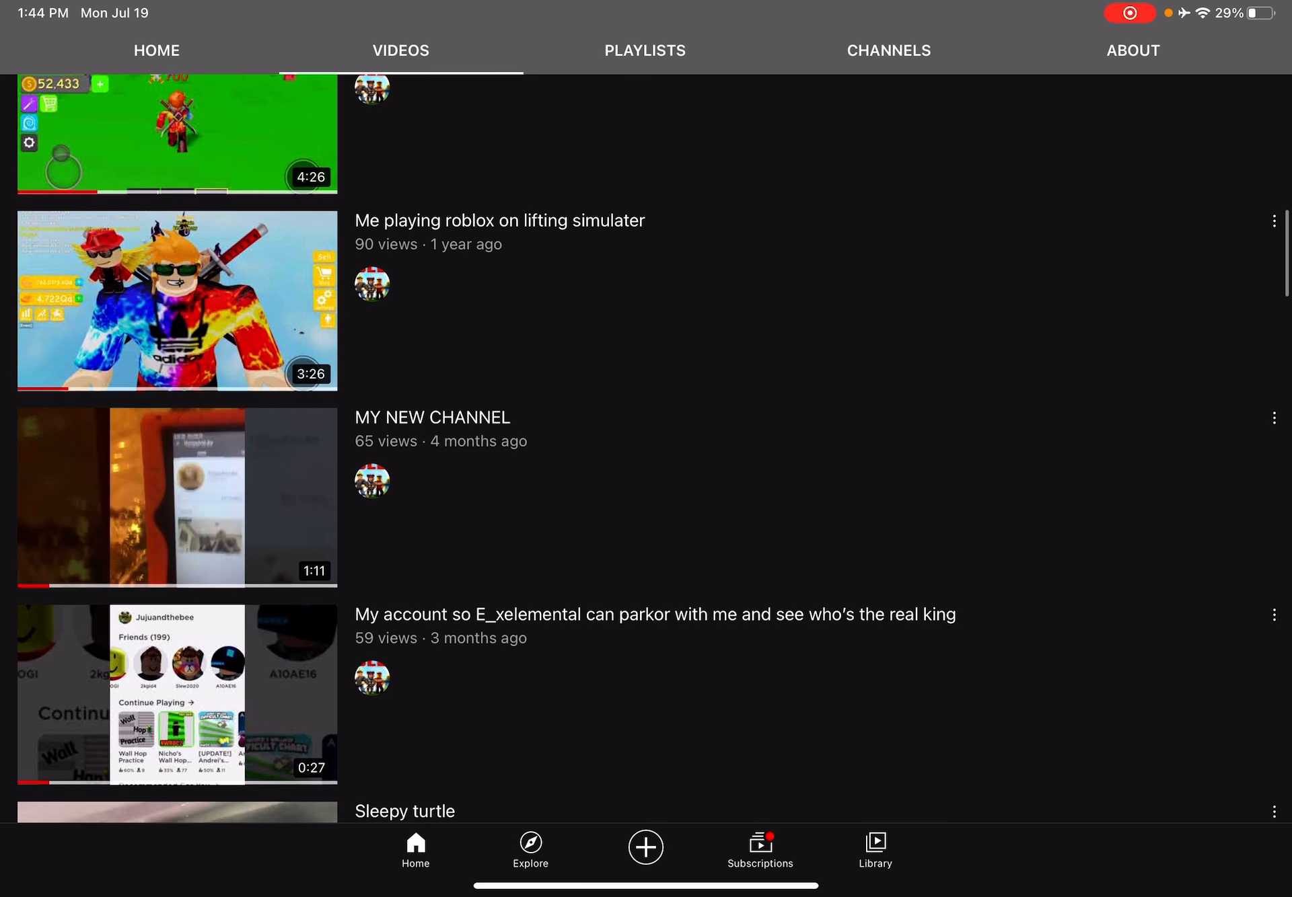
click(176, 301)
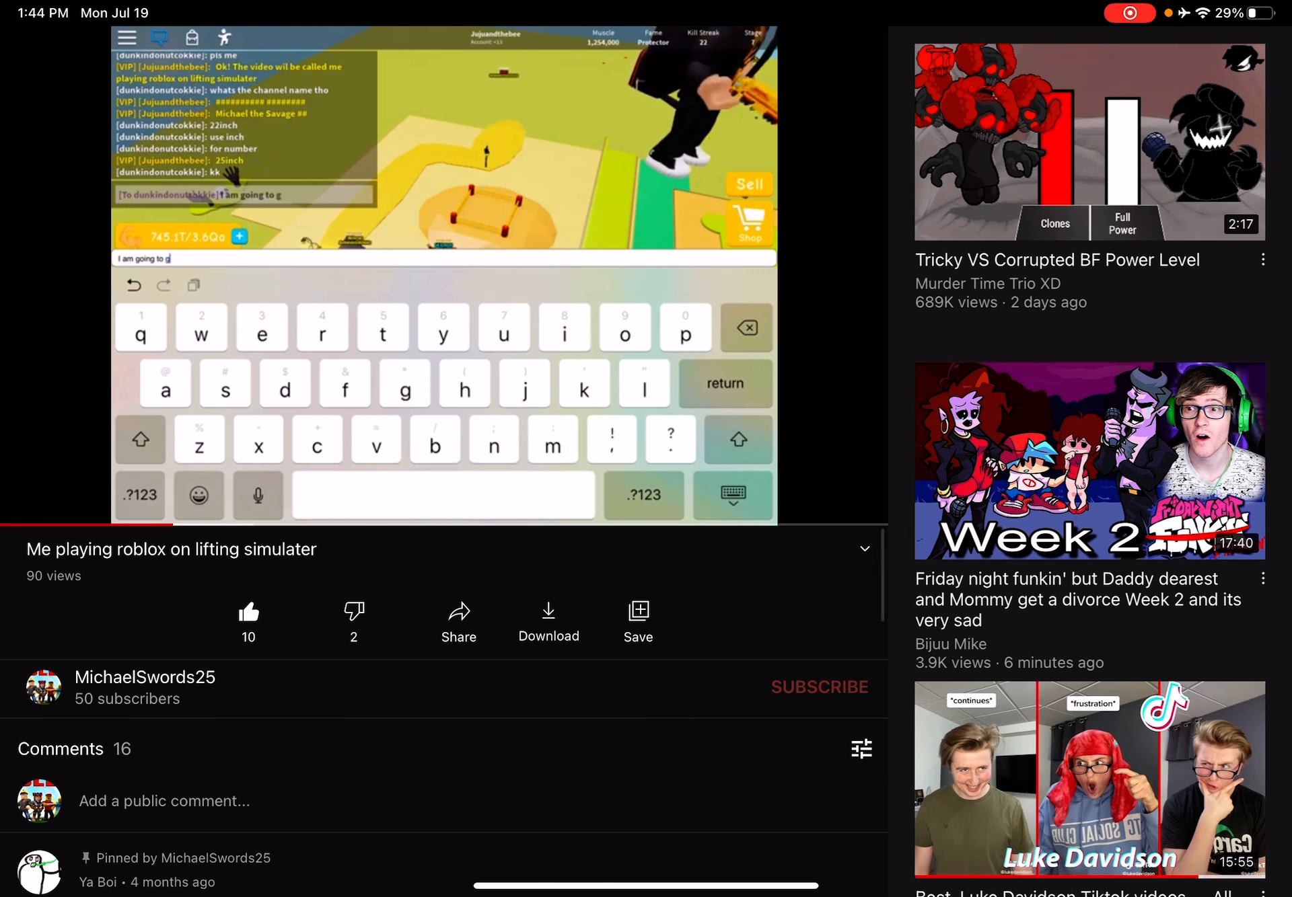
text(et)
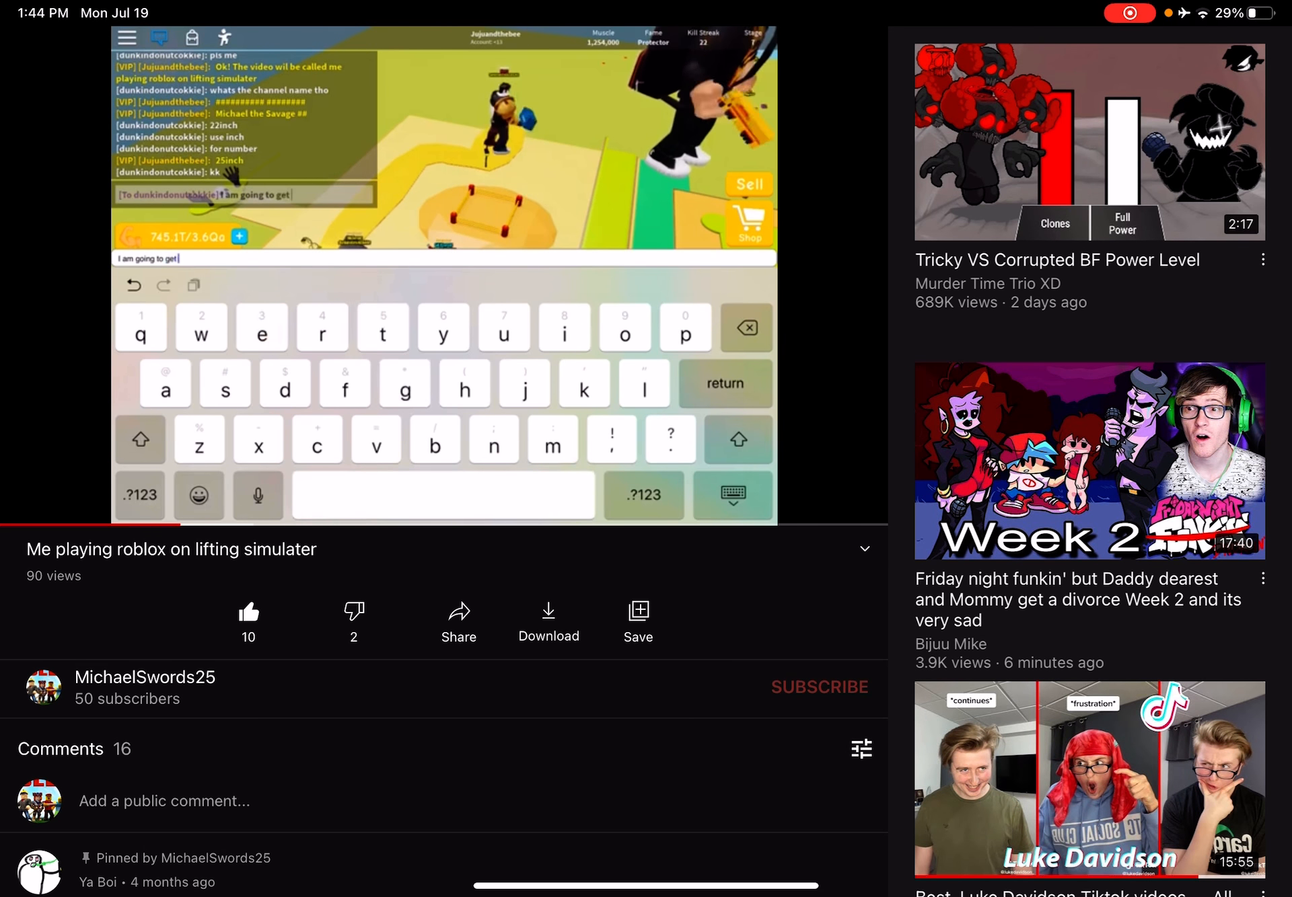
text(ba)
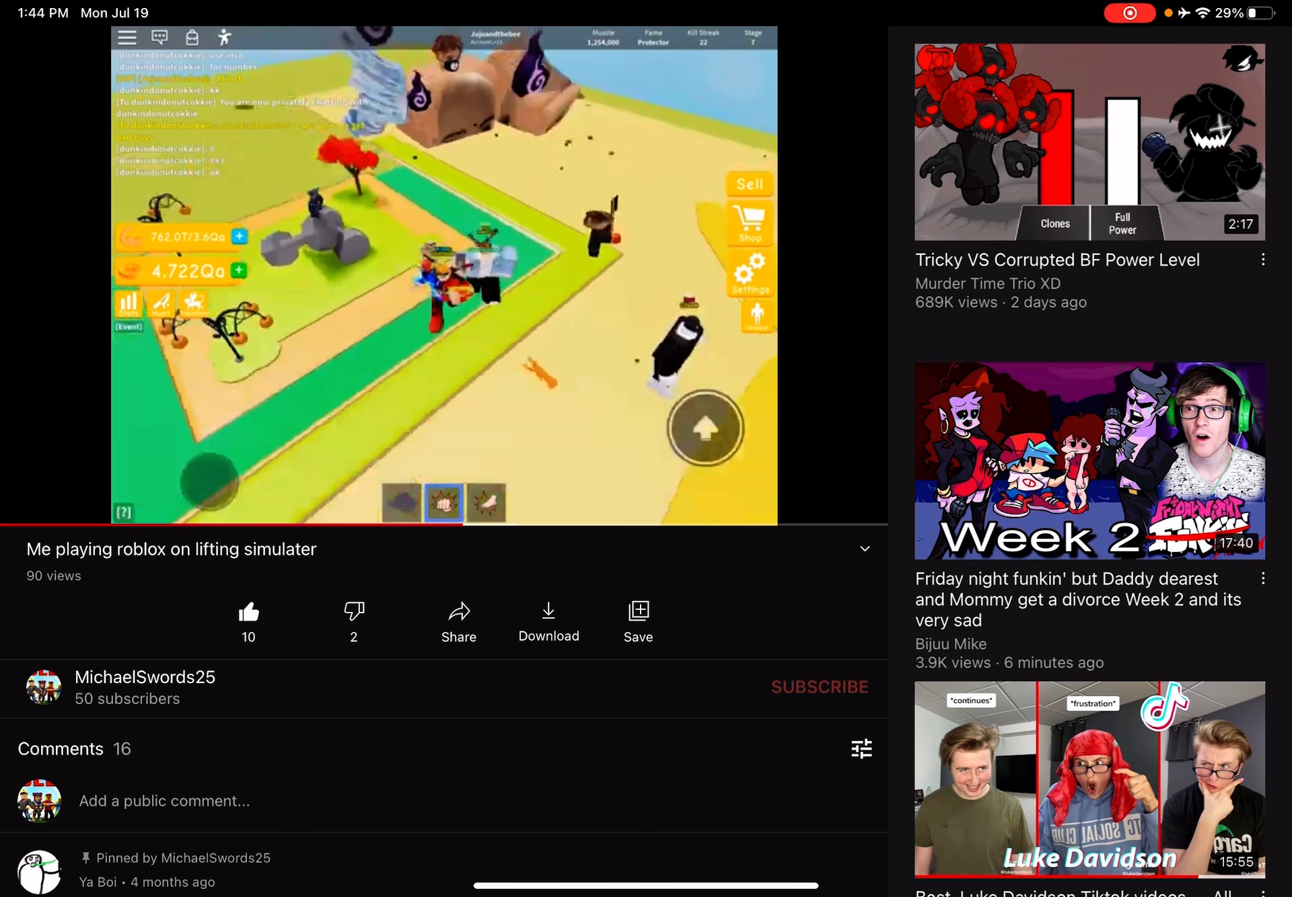
click(143, 688)
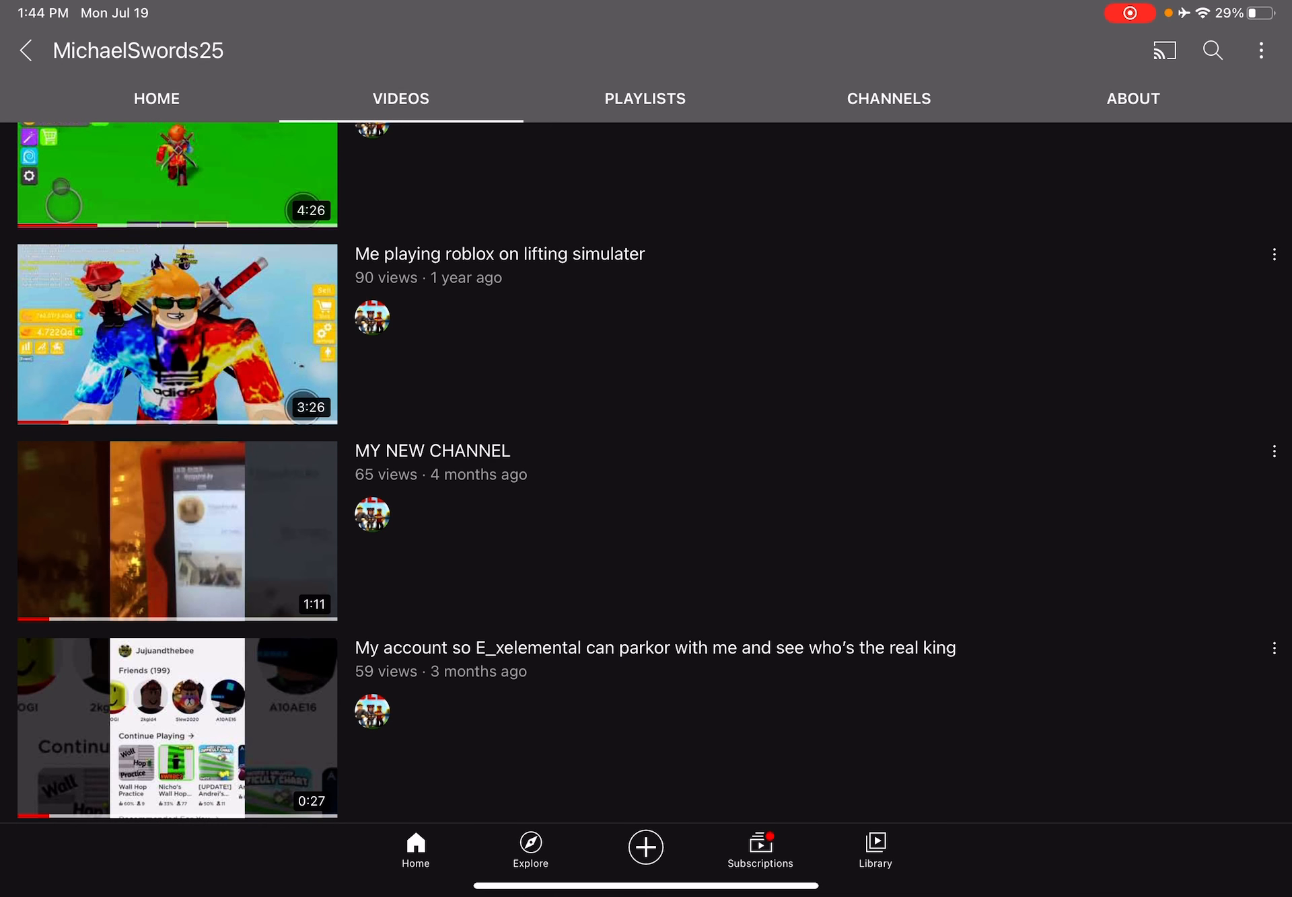
- Play MY NEW CHANNEL briefly, then close it back to the top of the popular list
click(176, 530)
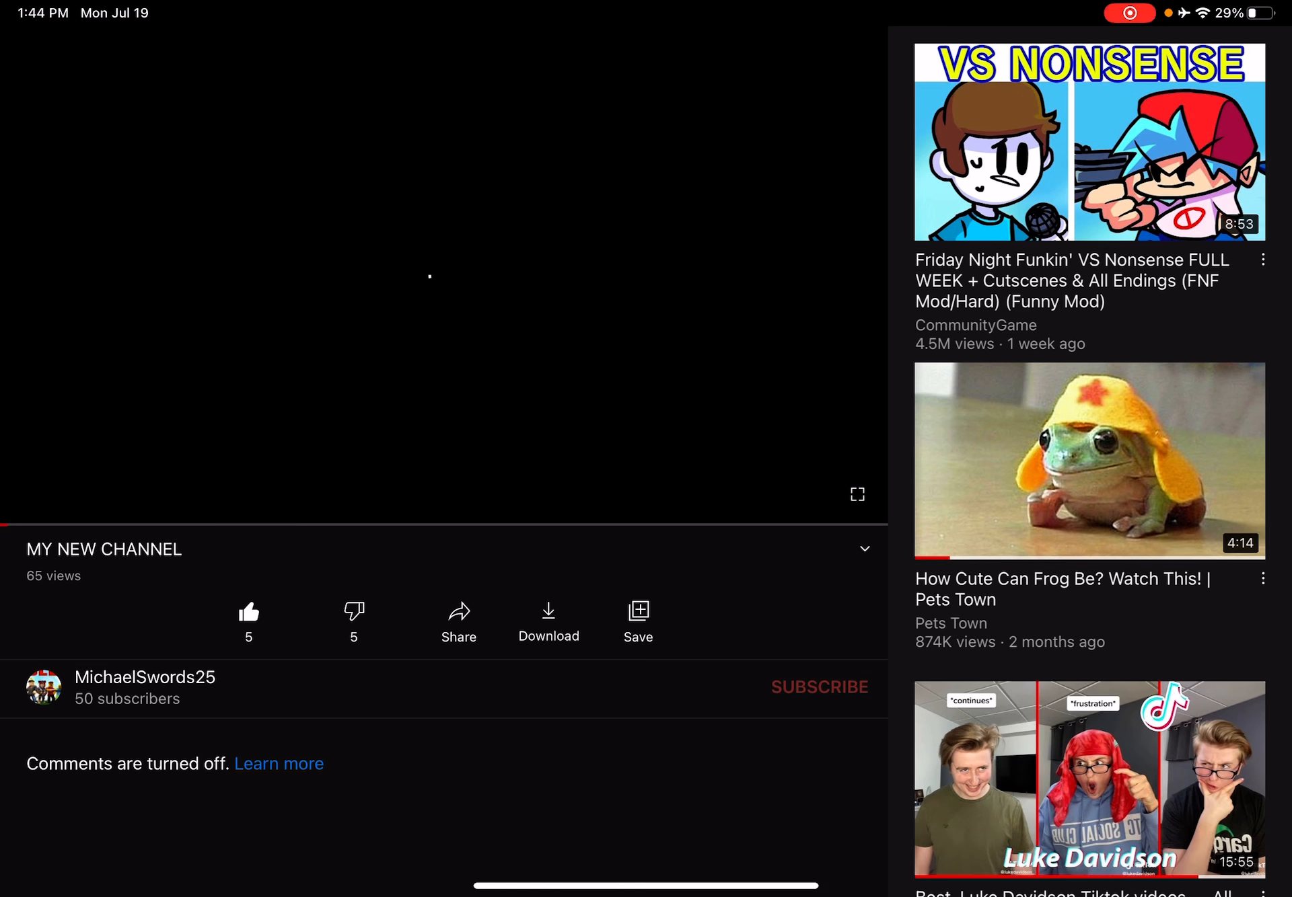
click(144, 678)
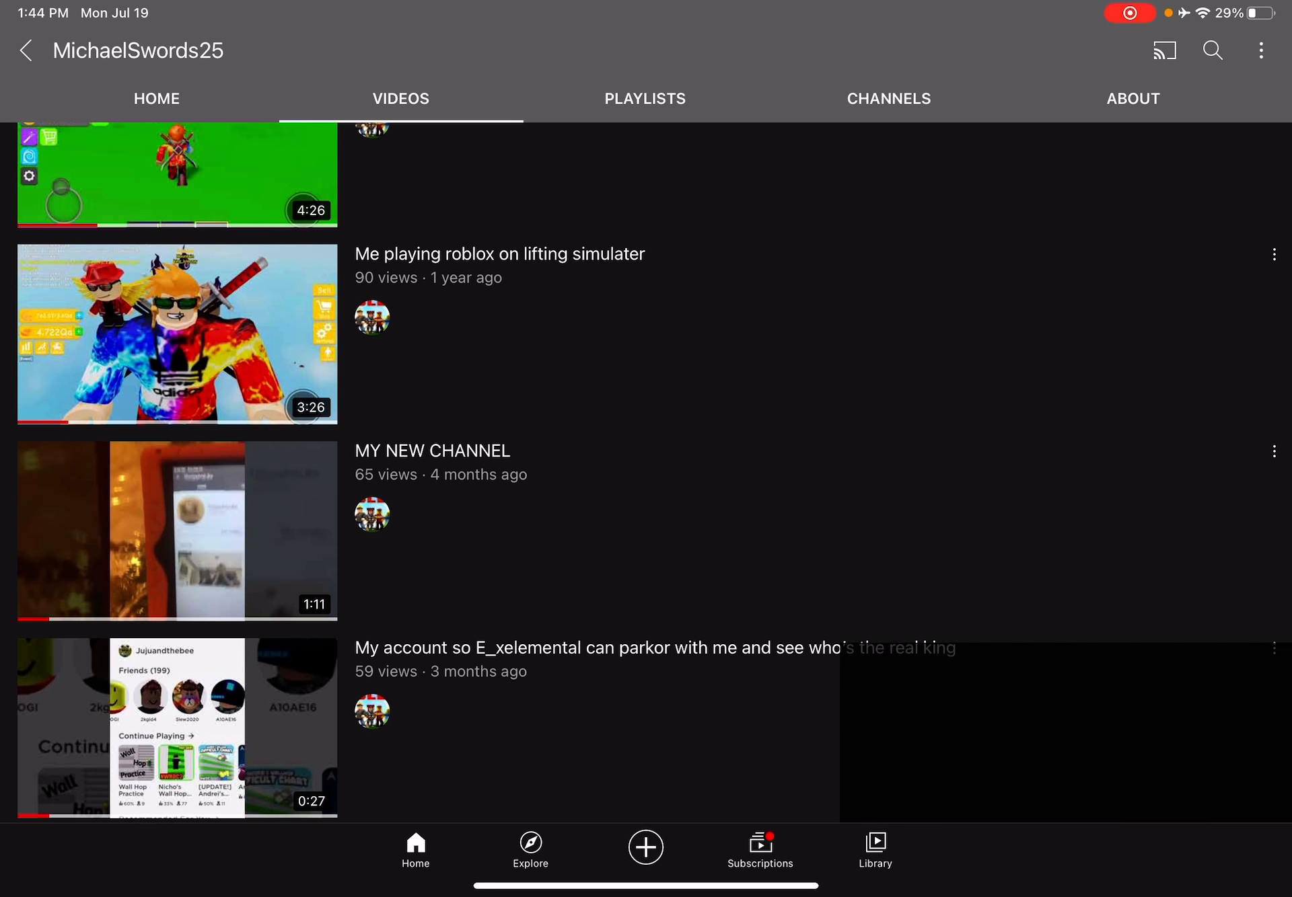
click(176, 531)
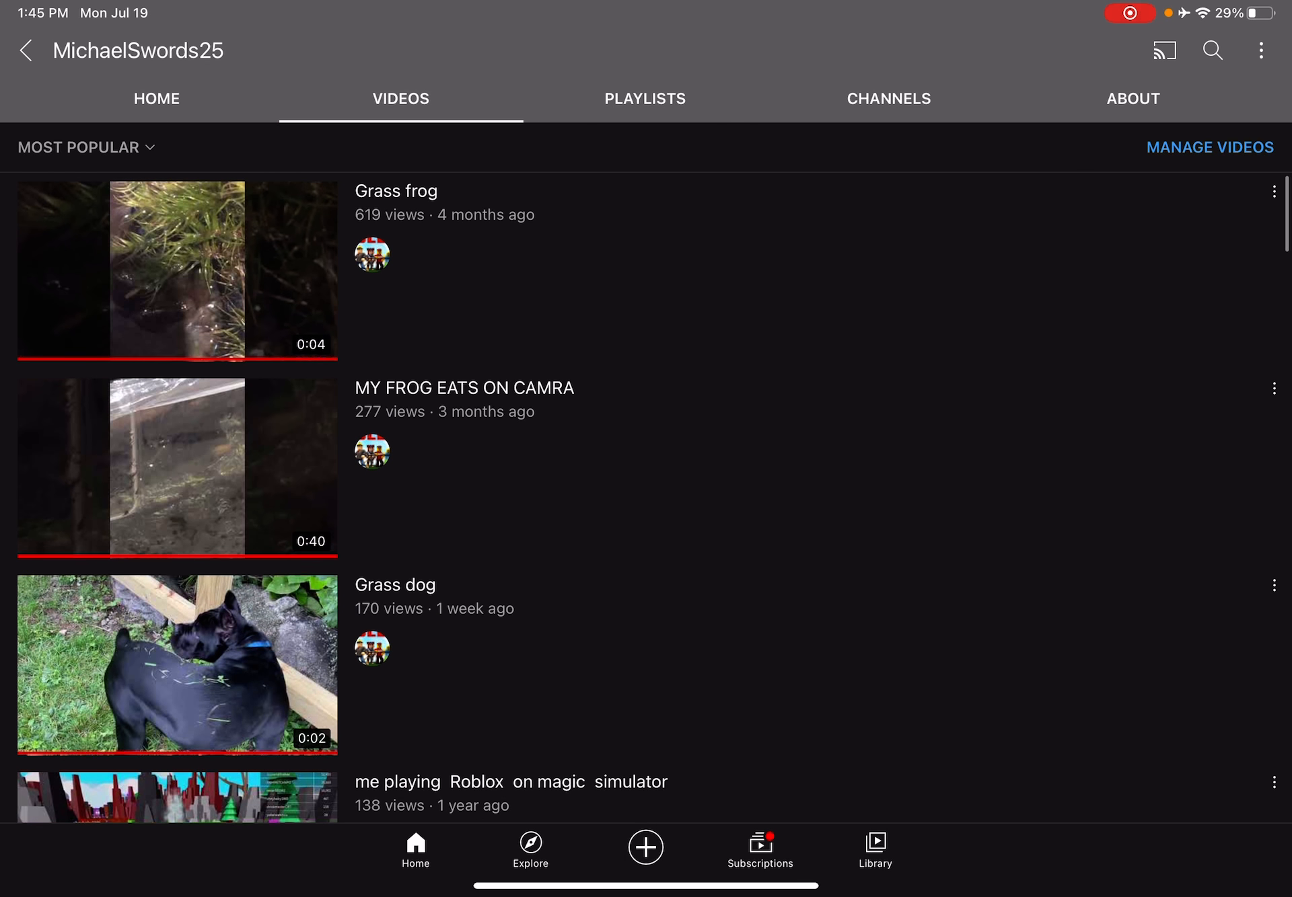
click(176, 663)
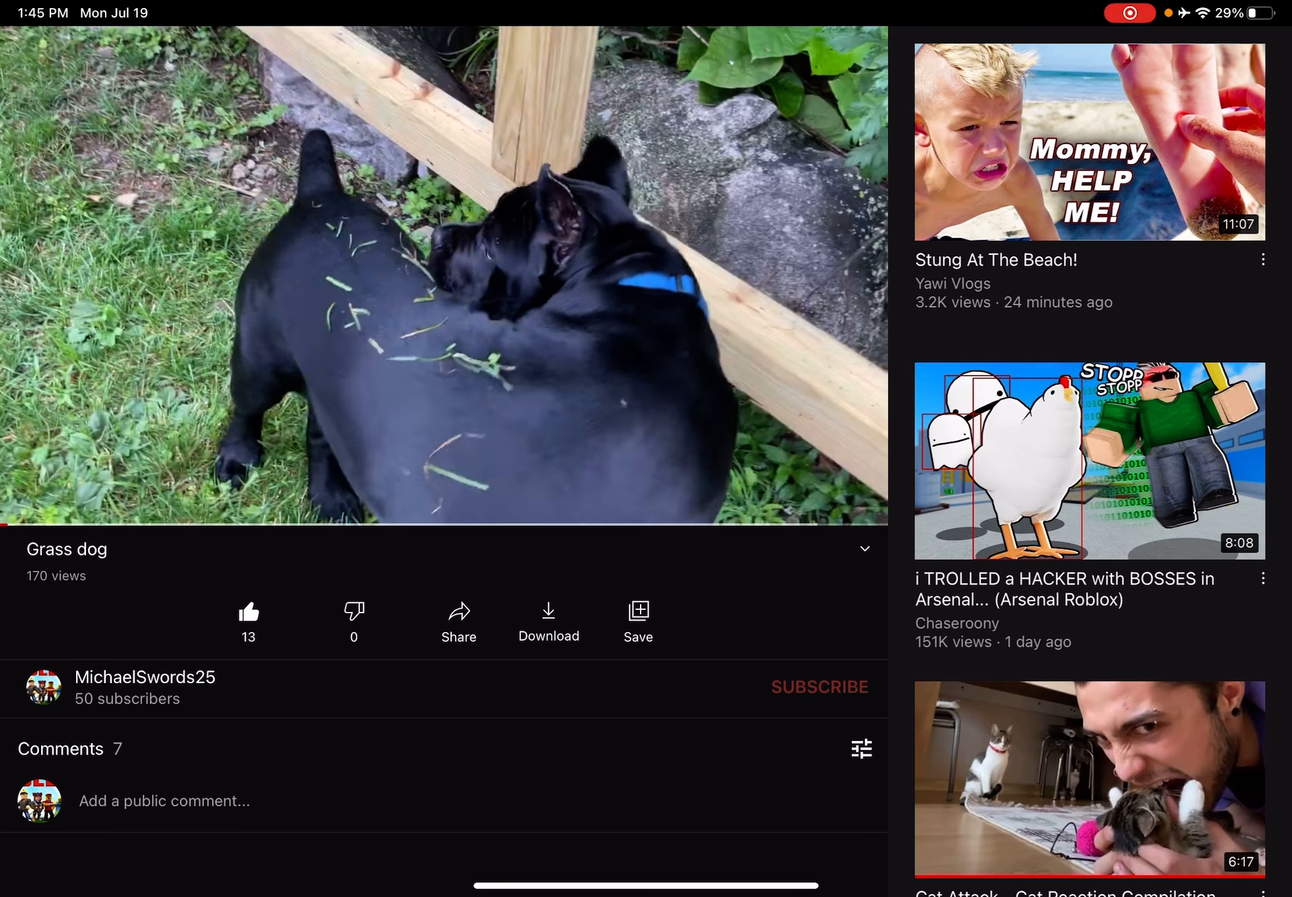
click(444, 276)
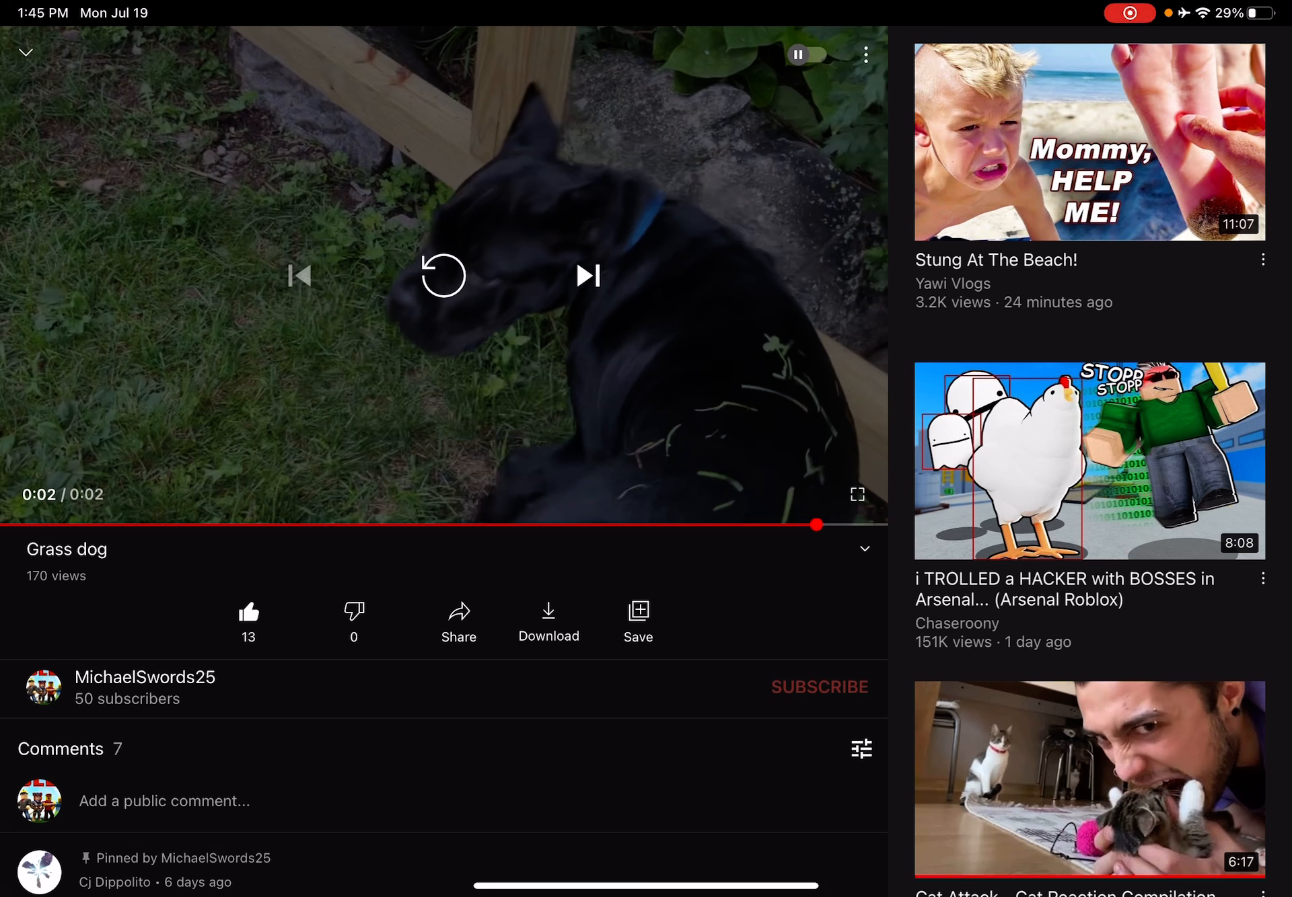
scroll(down, 3)
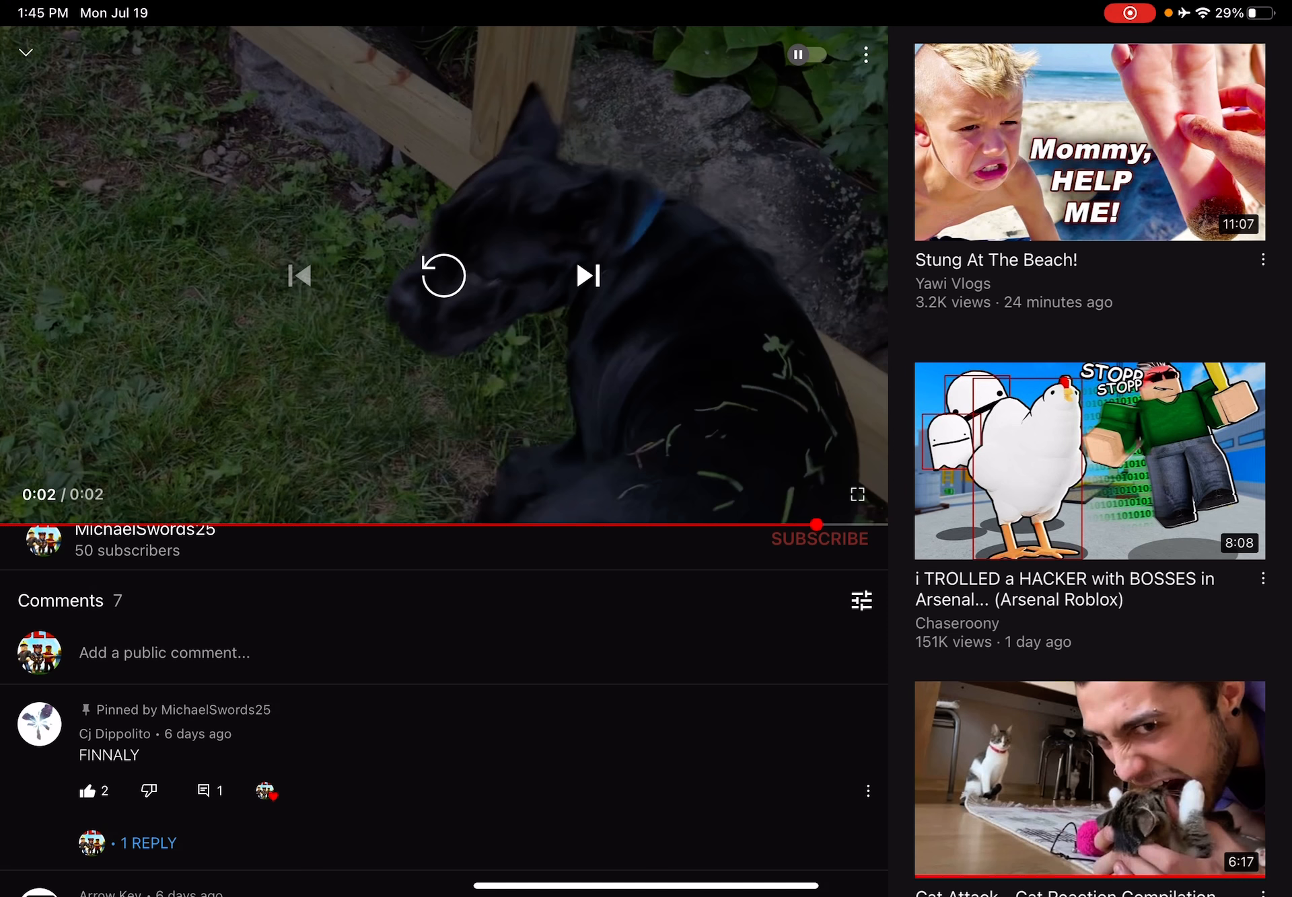
click(115, 733)
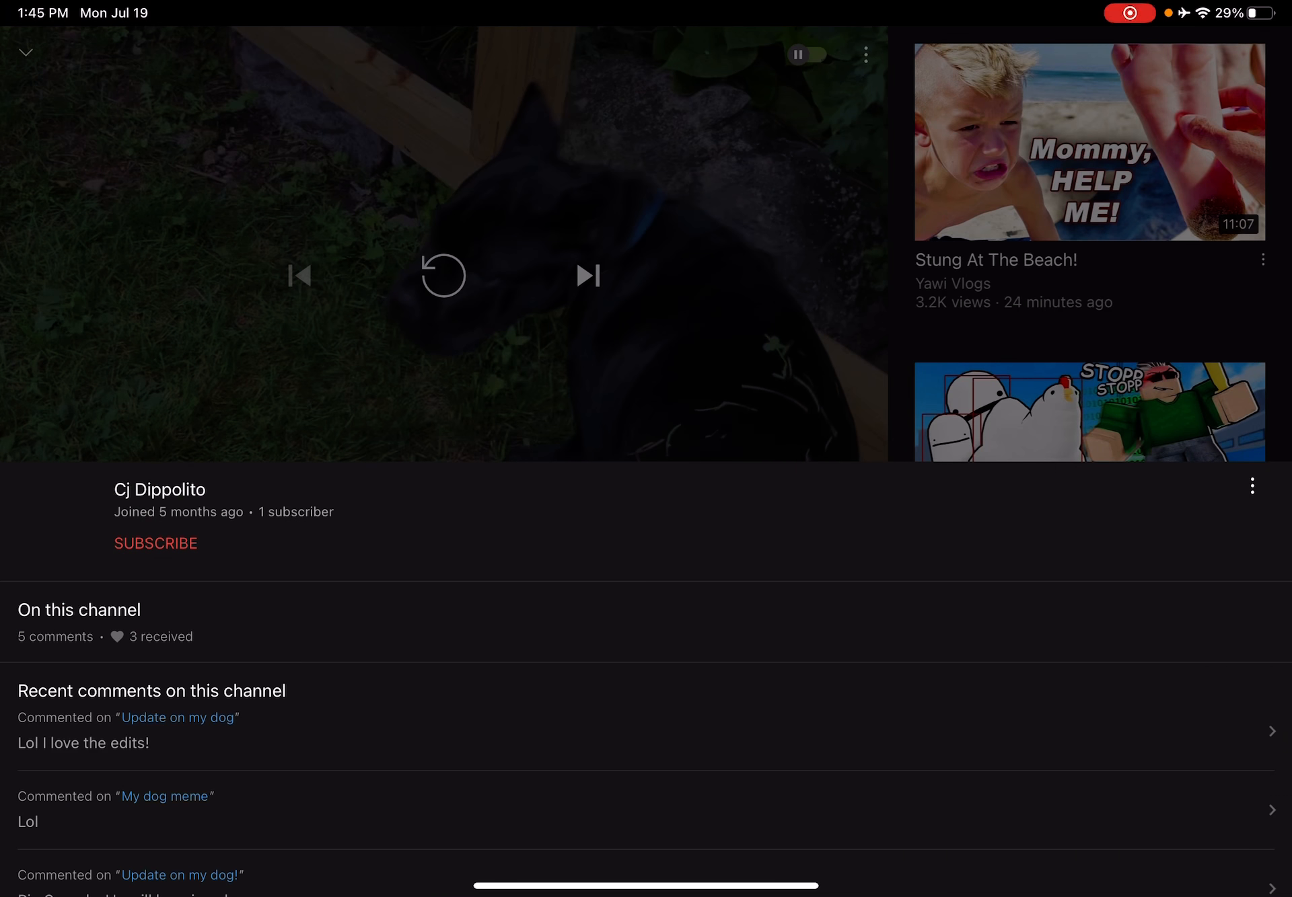
- Go from the profile card to Cj Dippolito's full channel page
click(154, 543)
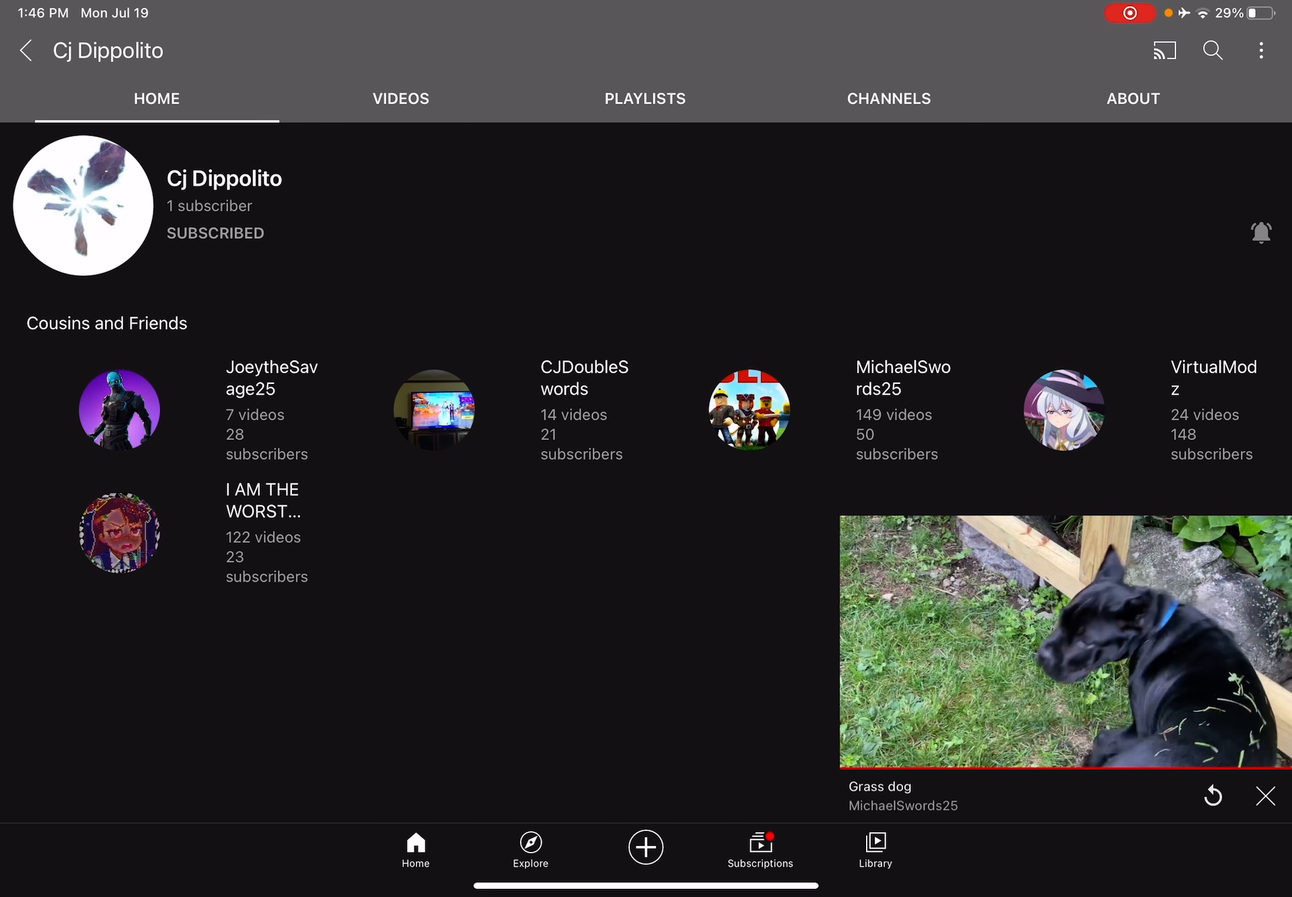
- Read the single reply under the pinned FINNALY comment on Grass dog, then leave Replies
click(1063, 639)
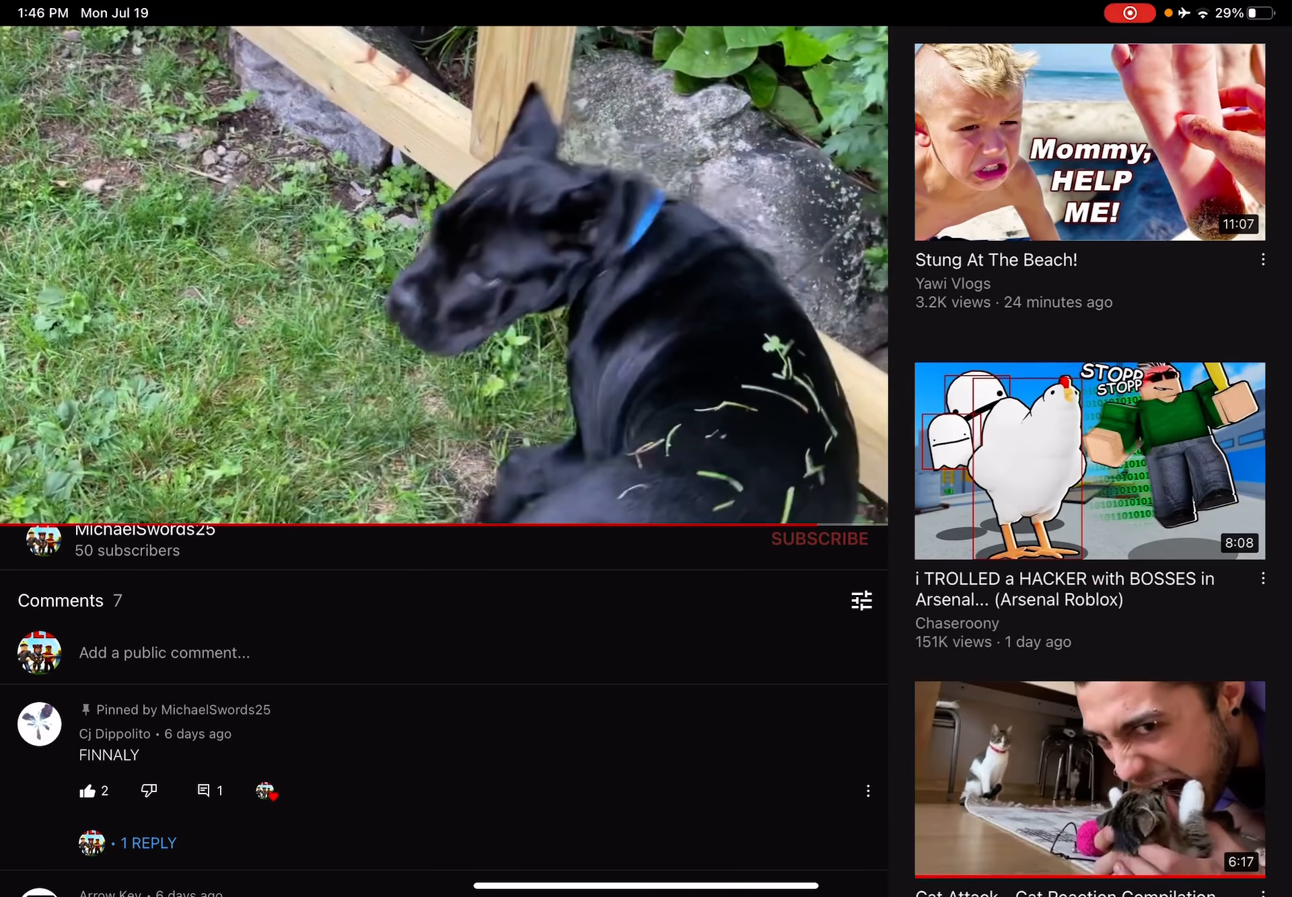
click(147, 842)
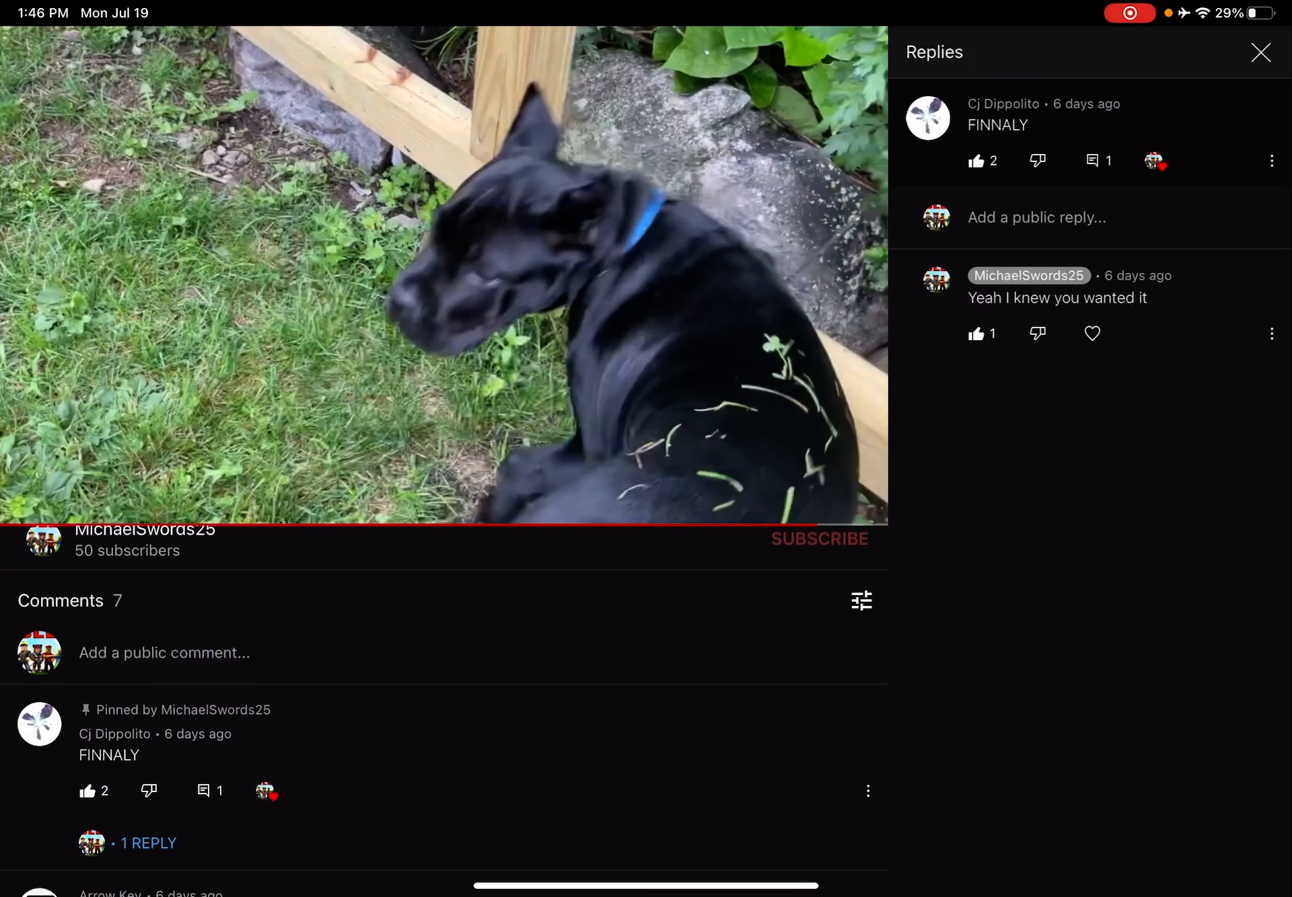
click(1260, 52)
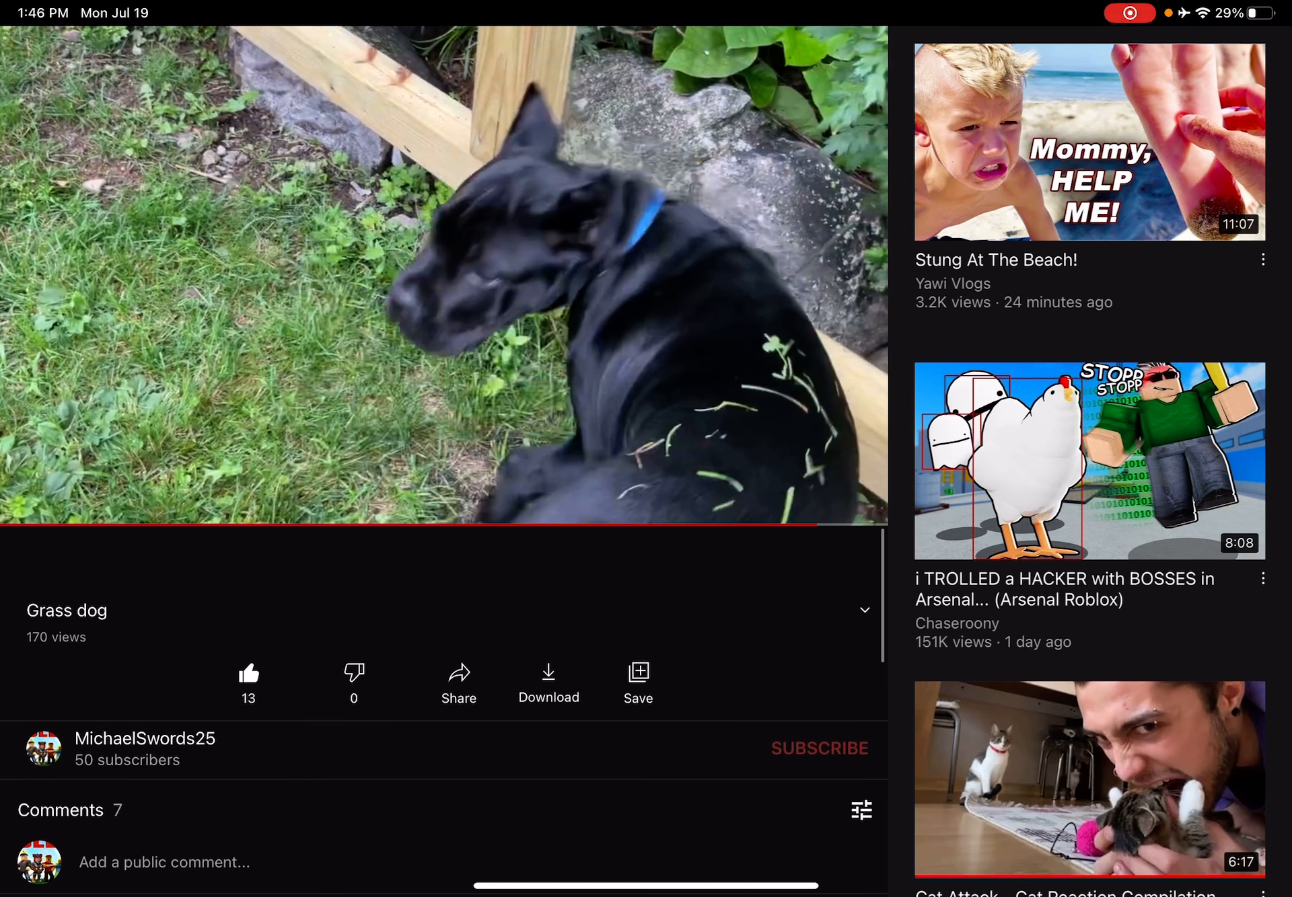
- Return to the MichaelSwords25 channel home and dismiss the Grass dog miniplayer
click(143, 739)
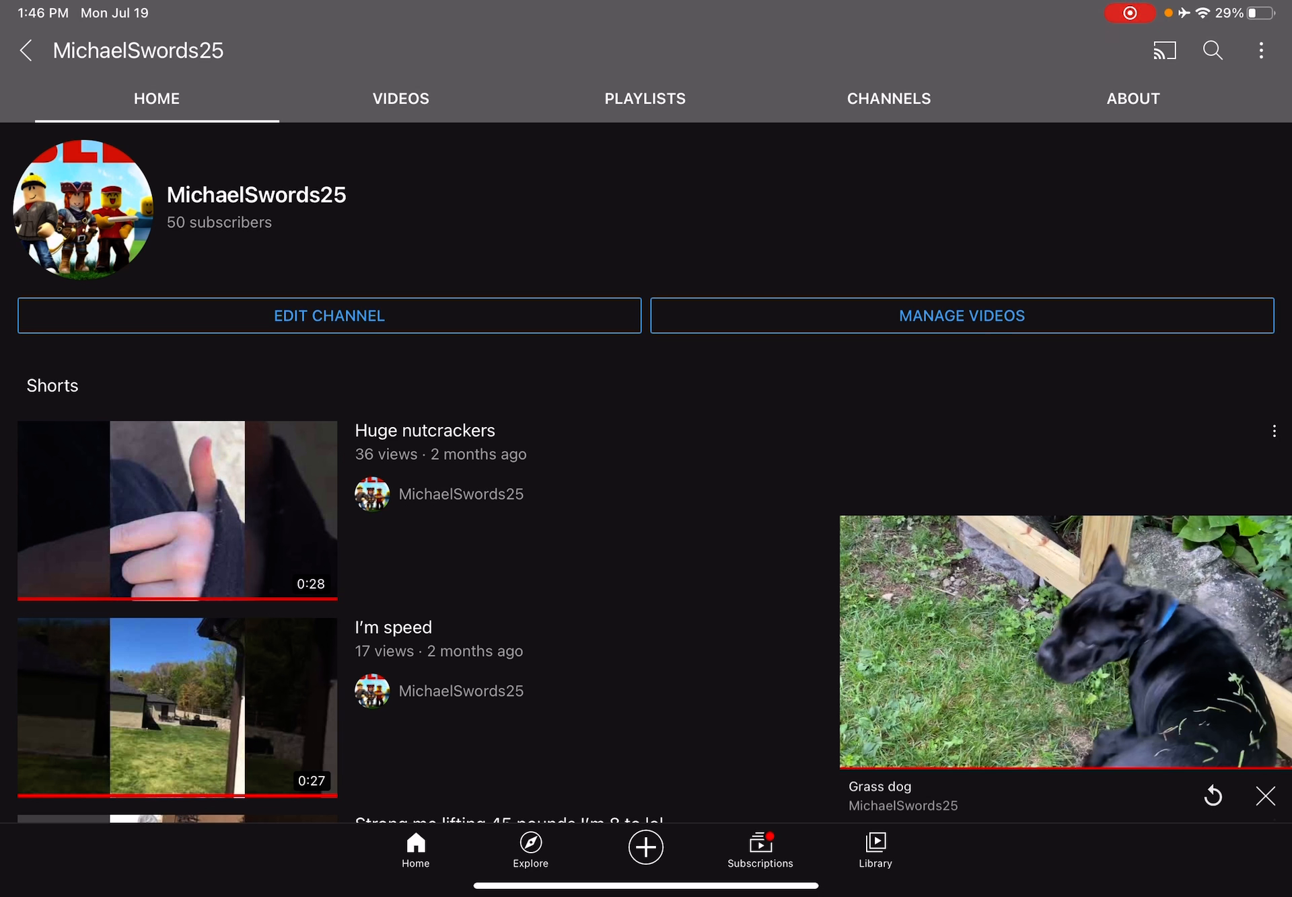
click(1267, 795)
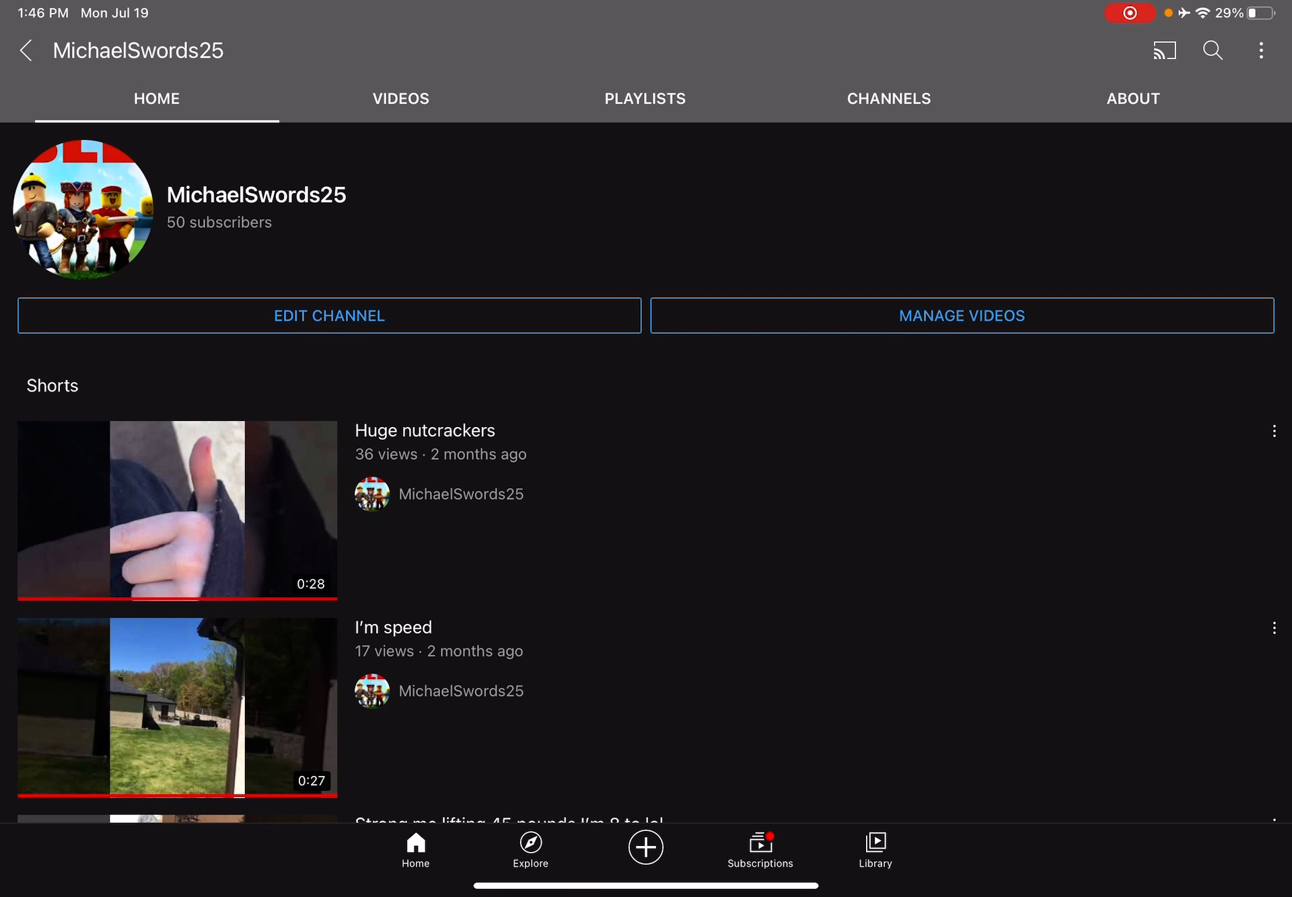